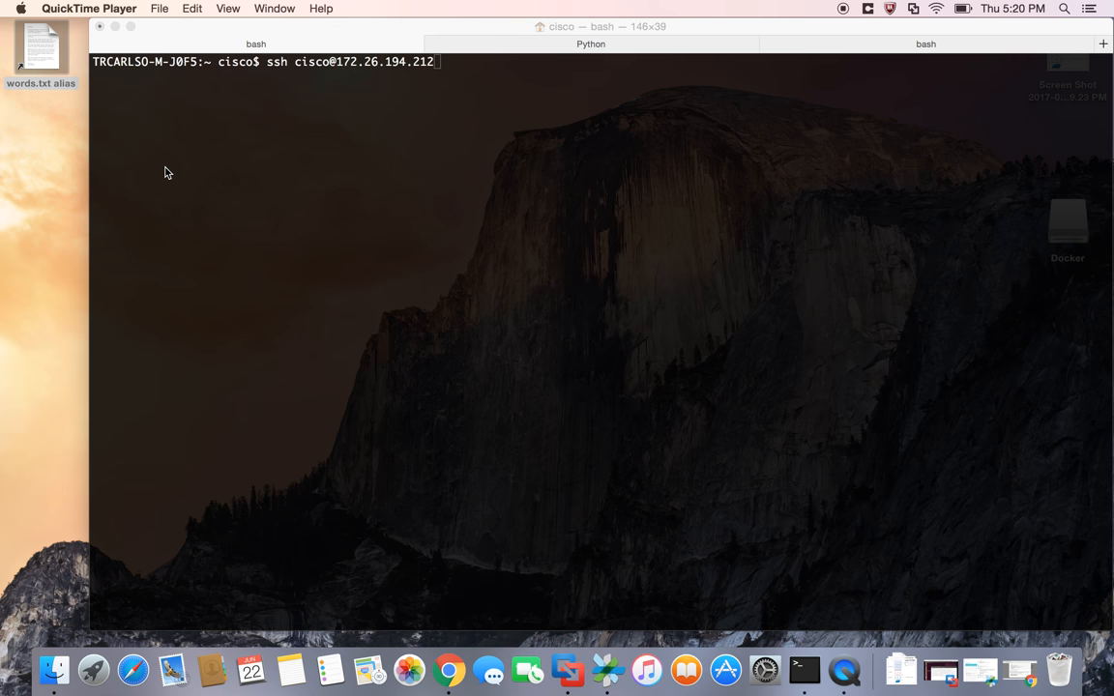
pyautogui.moveTo(321, 215)
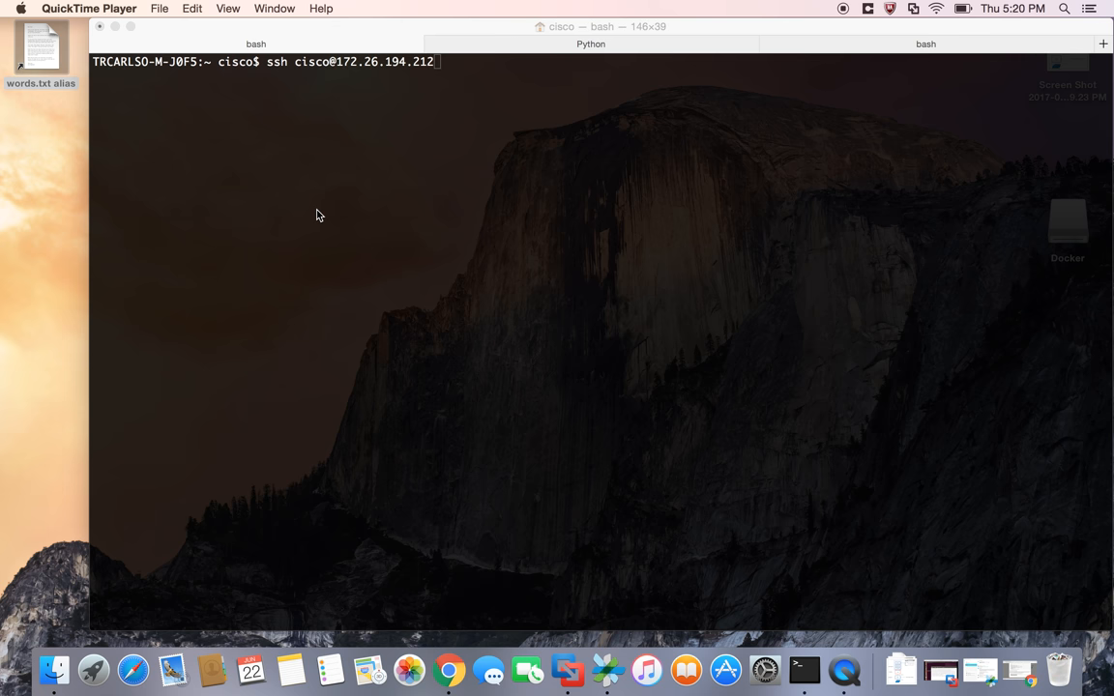
# Step: SSH into the Cat9300 switch with the password and start 'guestshell run bash'
pyautogui.press('Return')
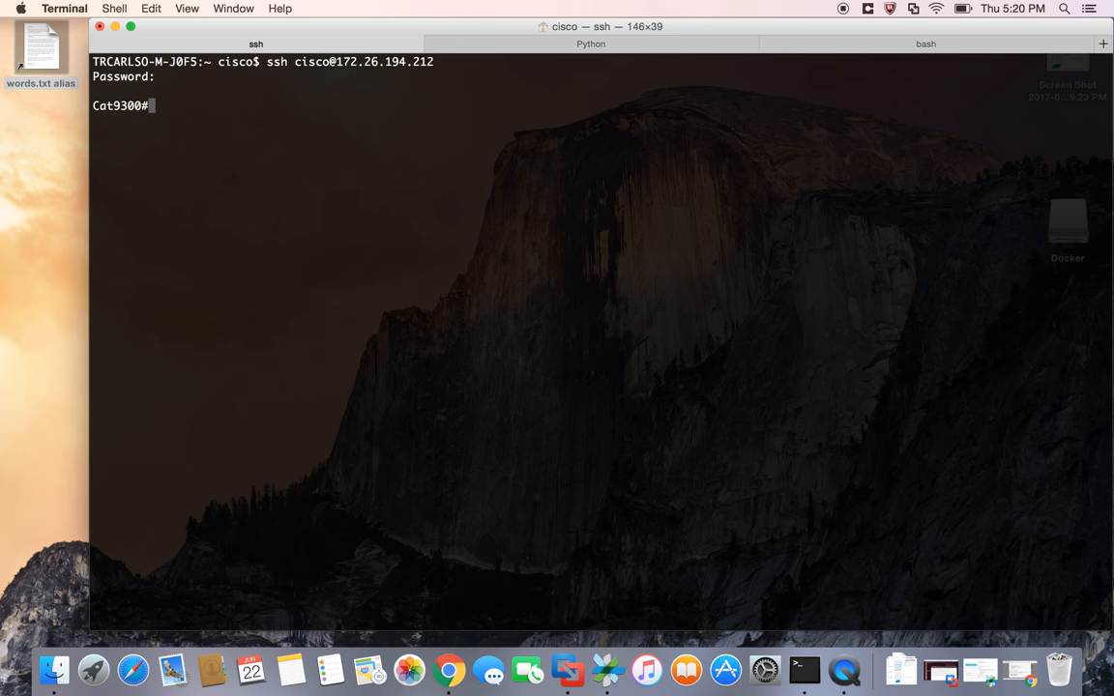
pyautogui.write('g')
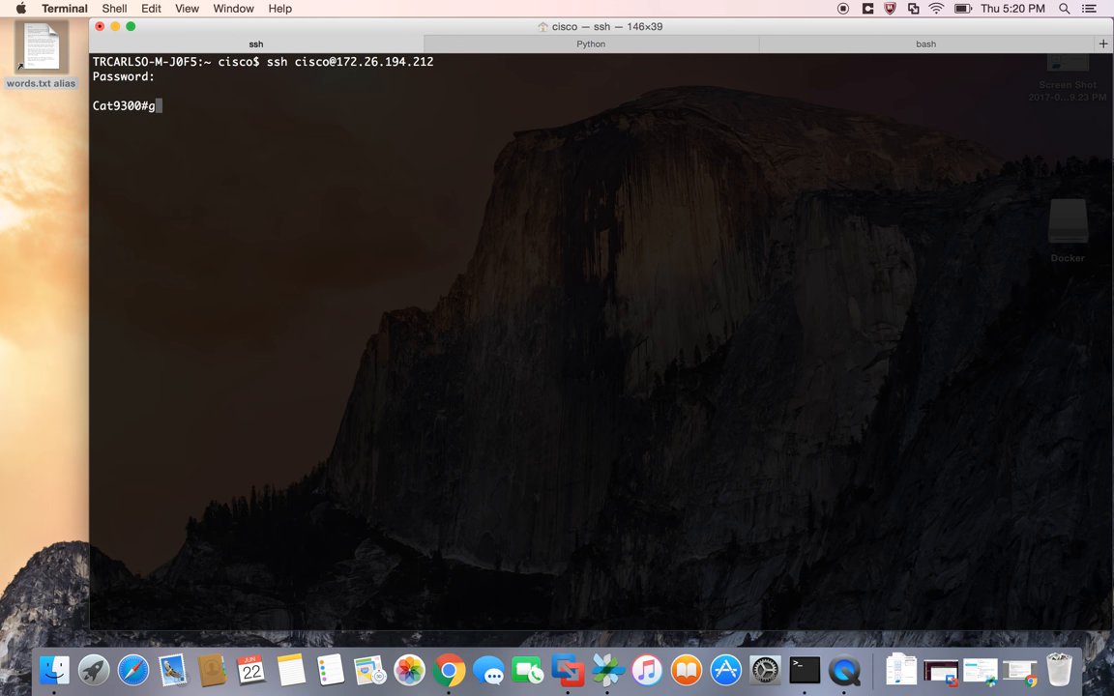
pyautogui.write('uestshell')
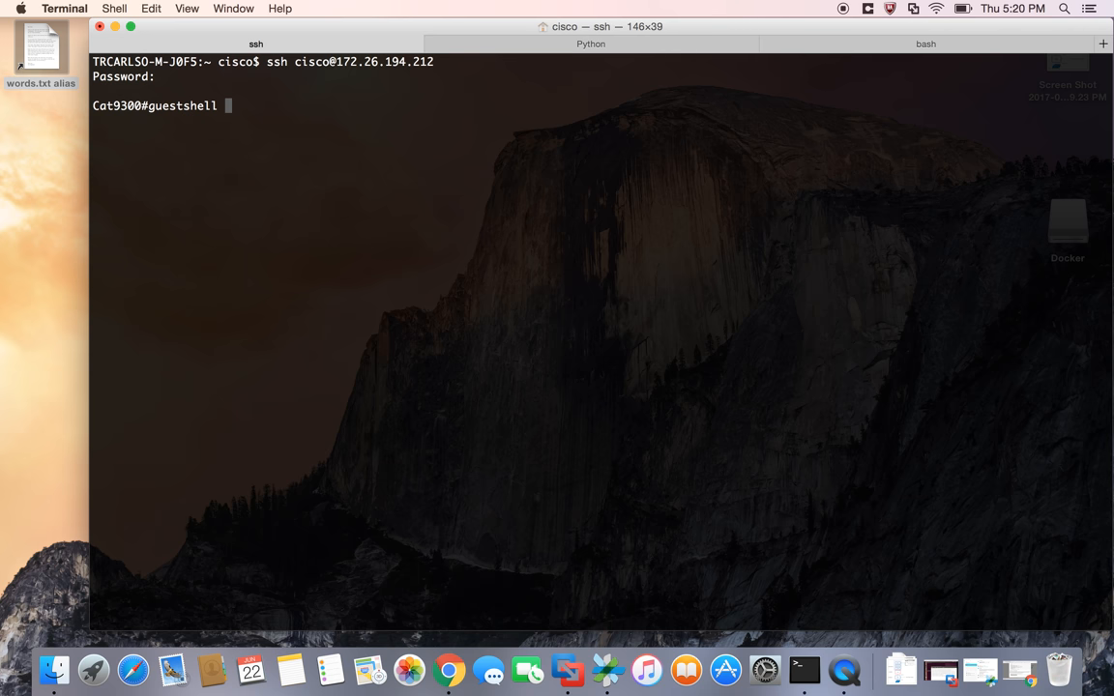
pyautogui.write('run bash')
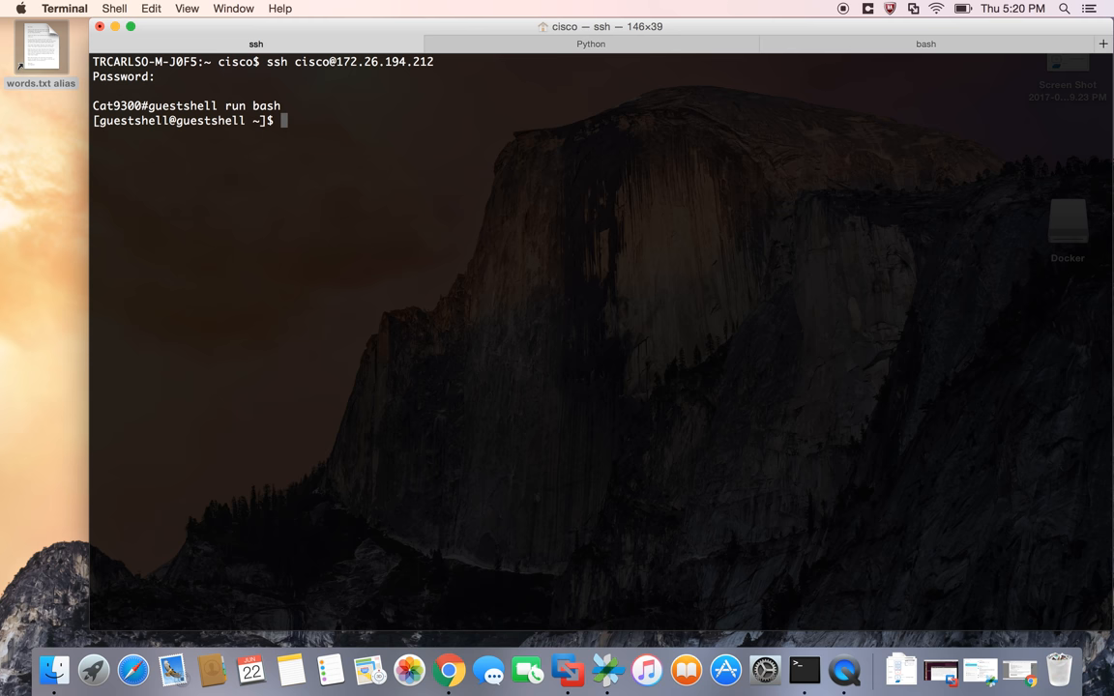
pyautogui.write('CLOSE')
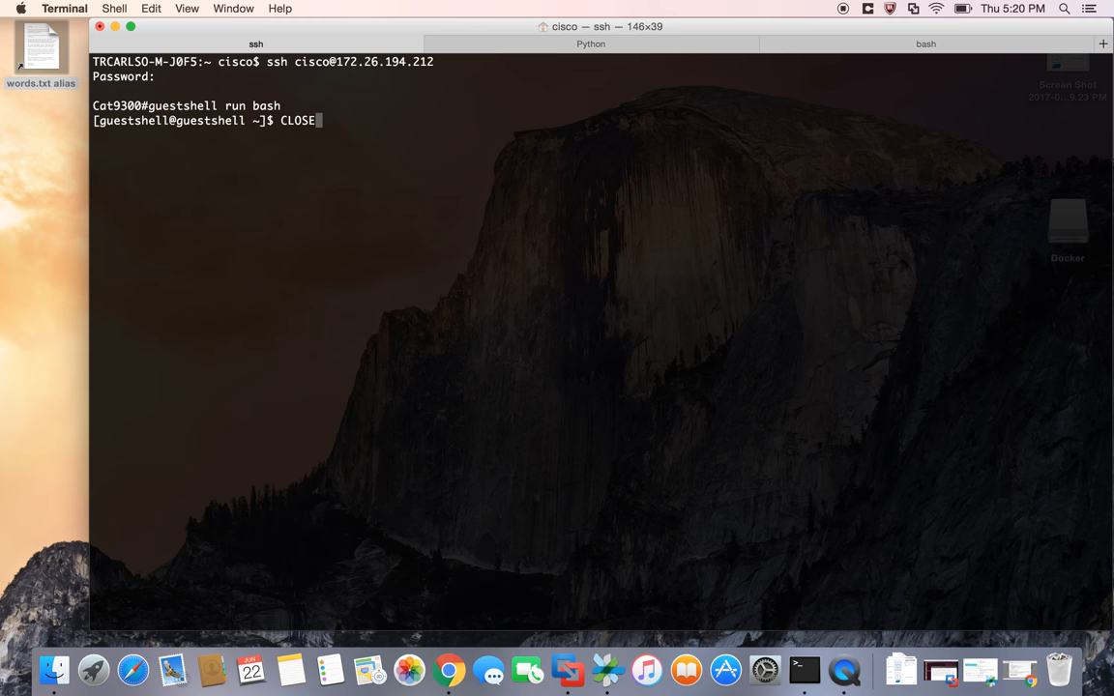
pyautogui.write('git status')
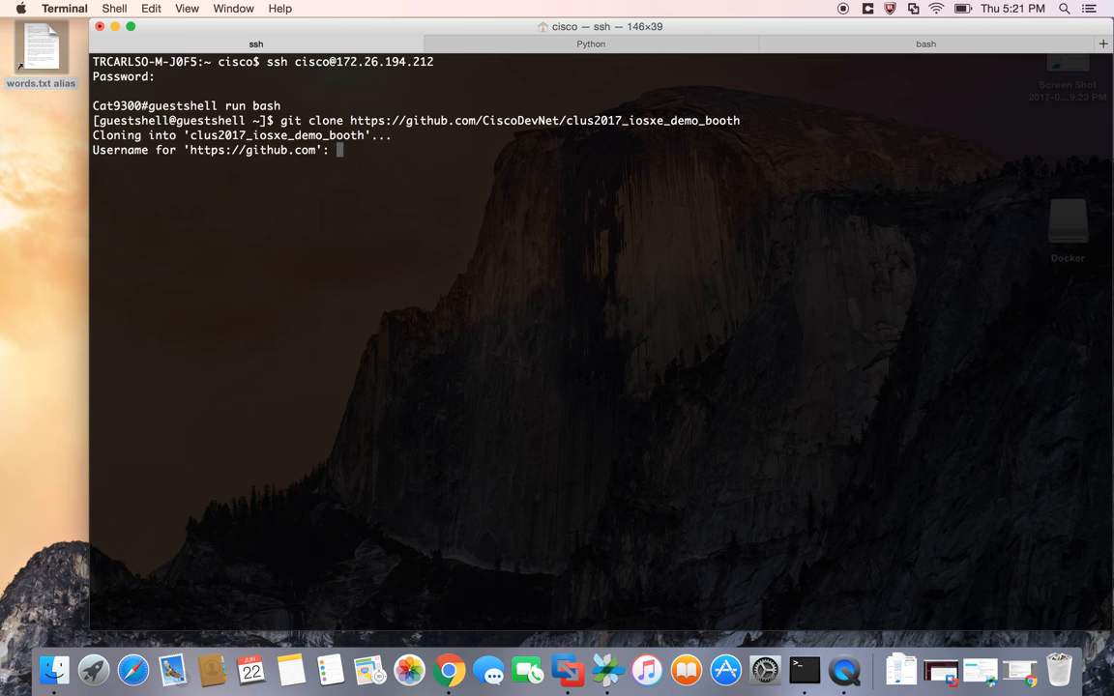
pyautogui.write('trcarlso')
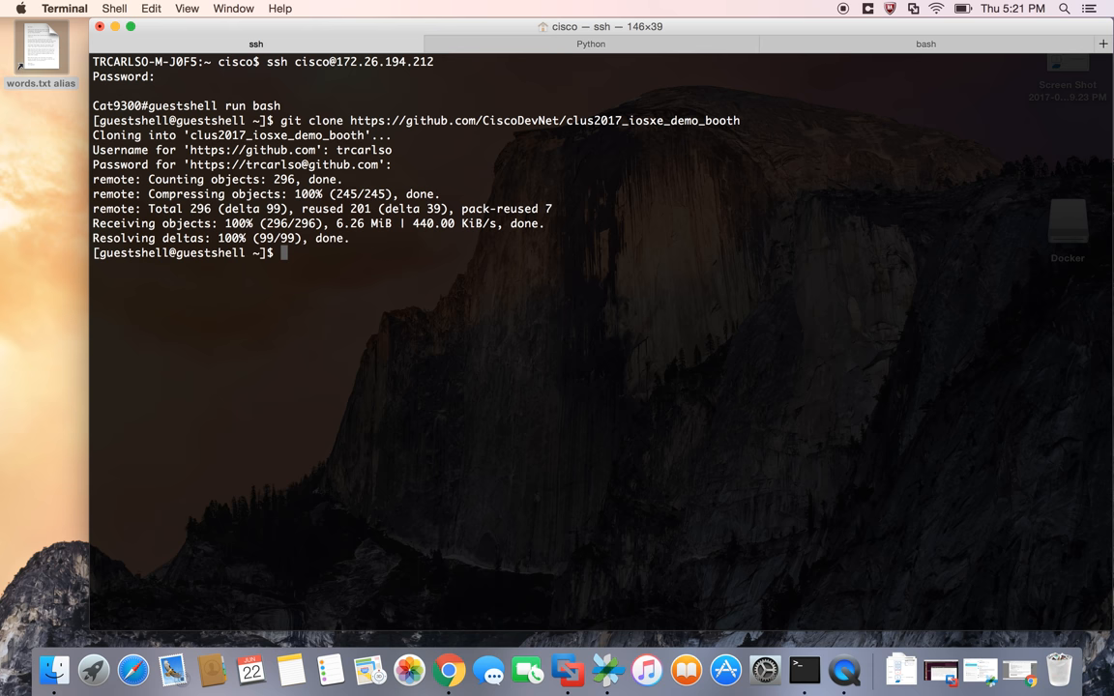
pyautogui.write('cd clus2017_iosxe_demo_booth/')
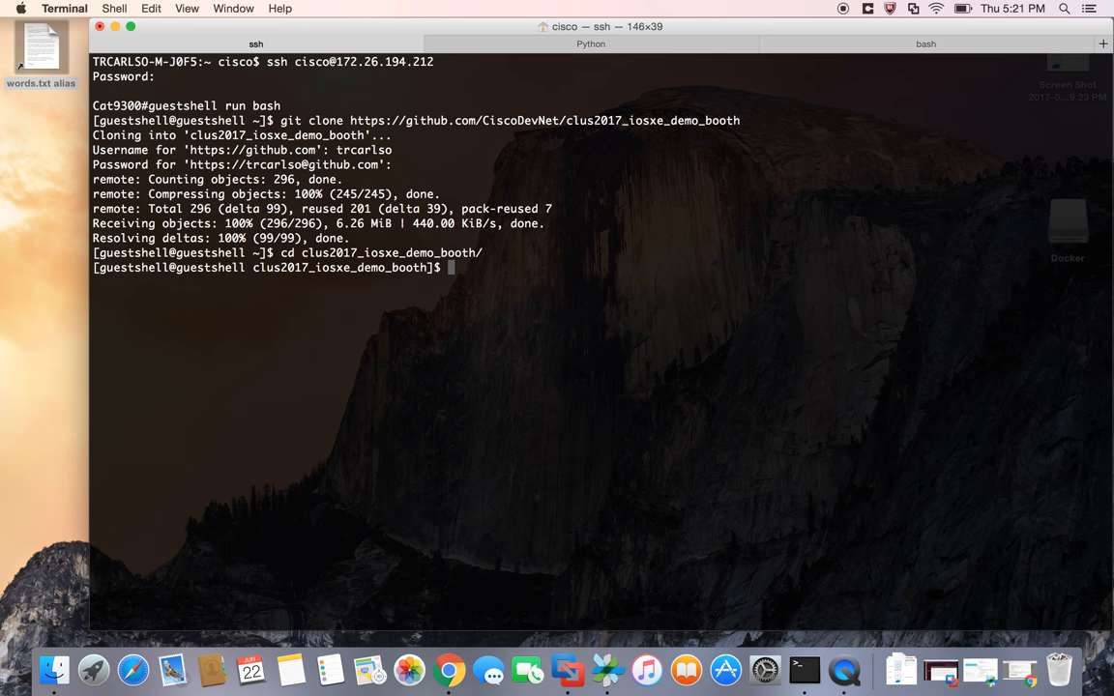
# Step: List the repo with dir, view git log, then confirm git status shows master clean
pyautogui.write('dir')
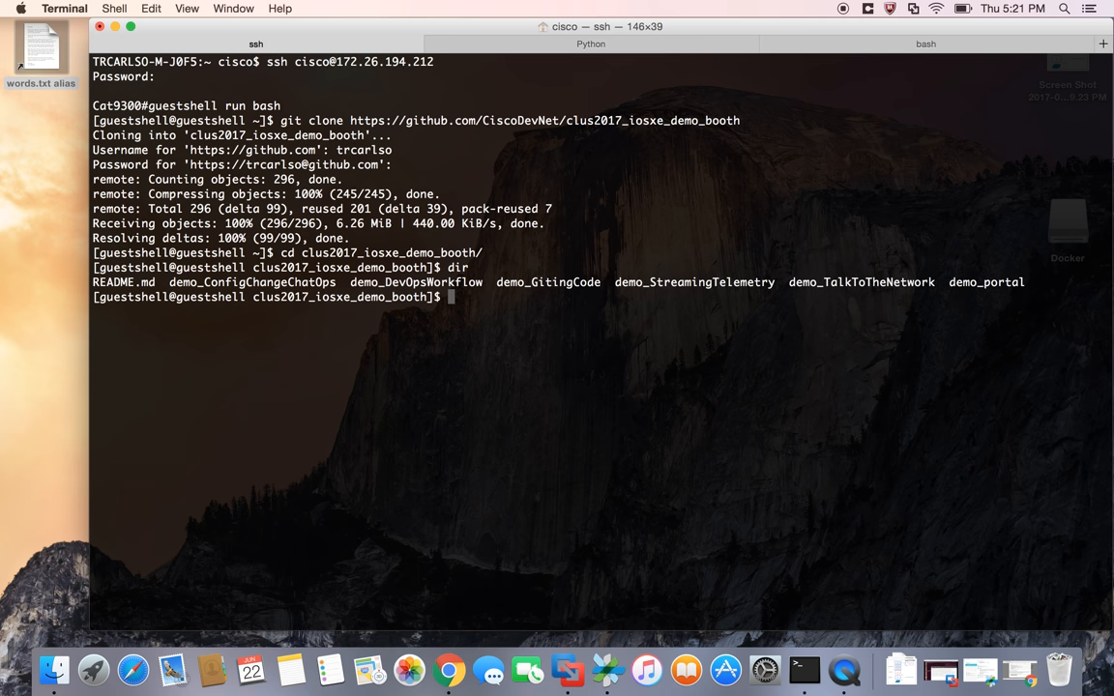
pyautogui.write('git log')
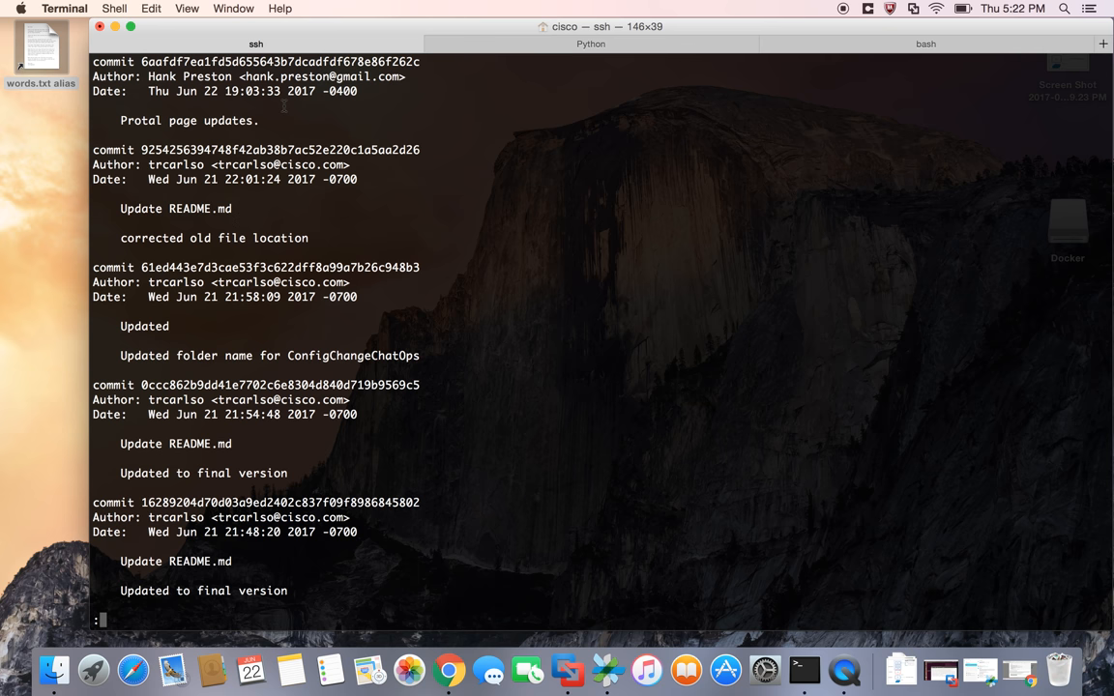
pyautogui.press('q')
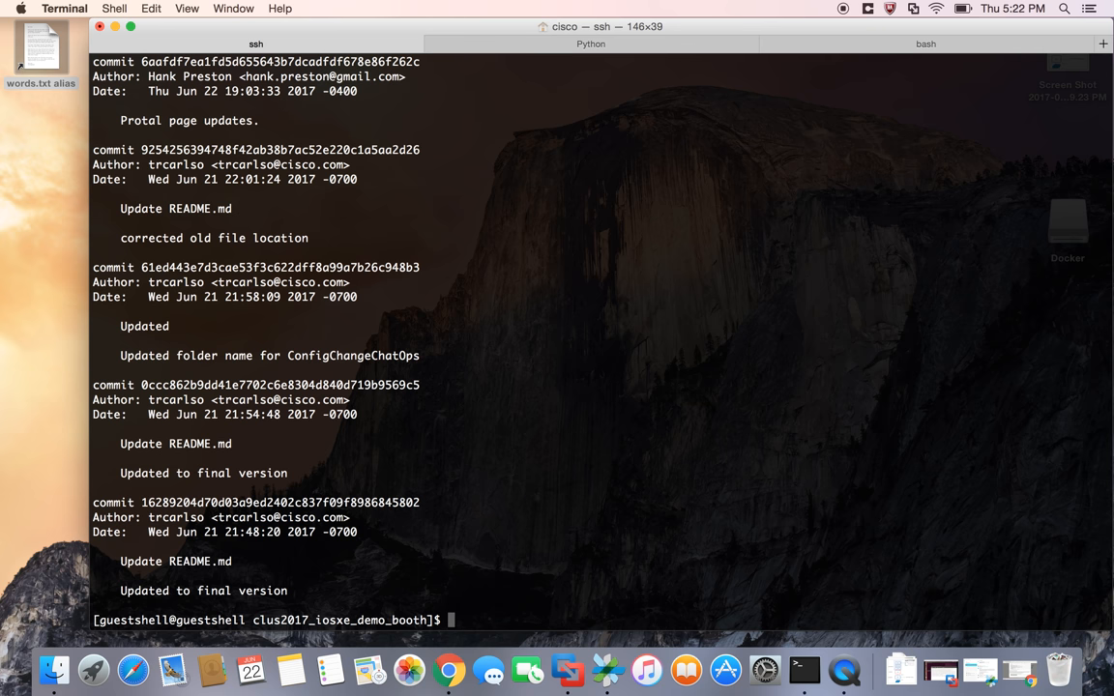
pyautogui.write('git')
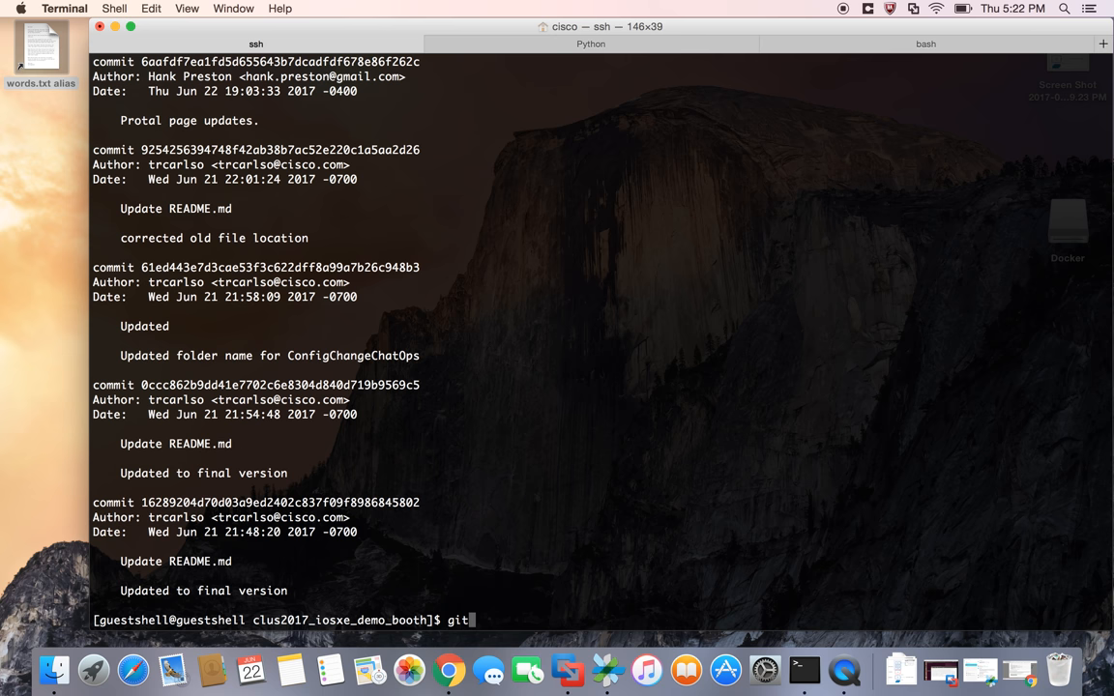
pyautogui.write('status')
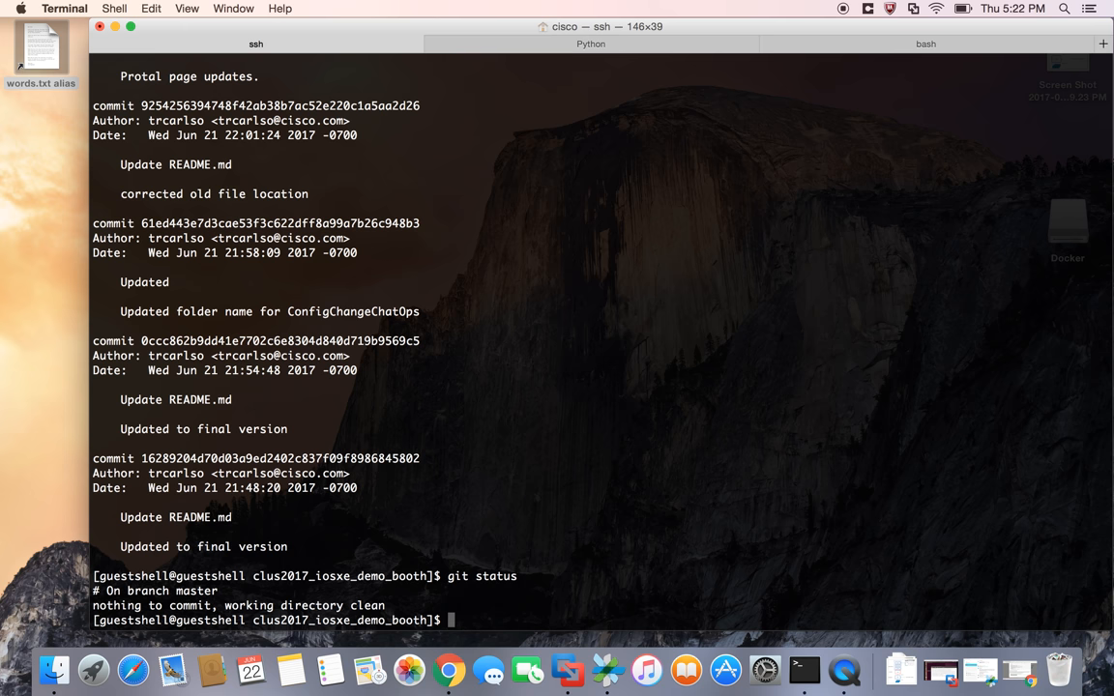
# Step: Move into demo_GitingCode and start python hangman.py
pyautogui.write('cd demo_GitingCode/')
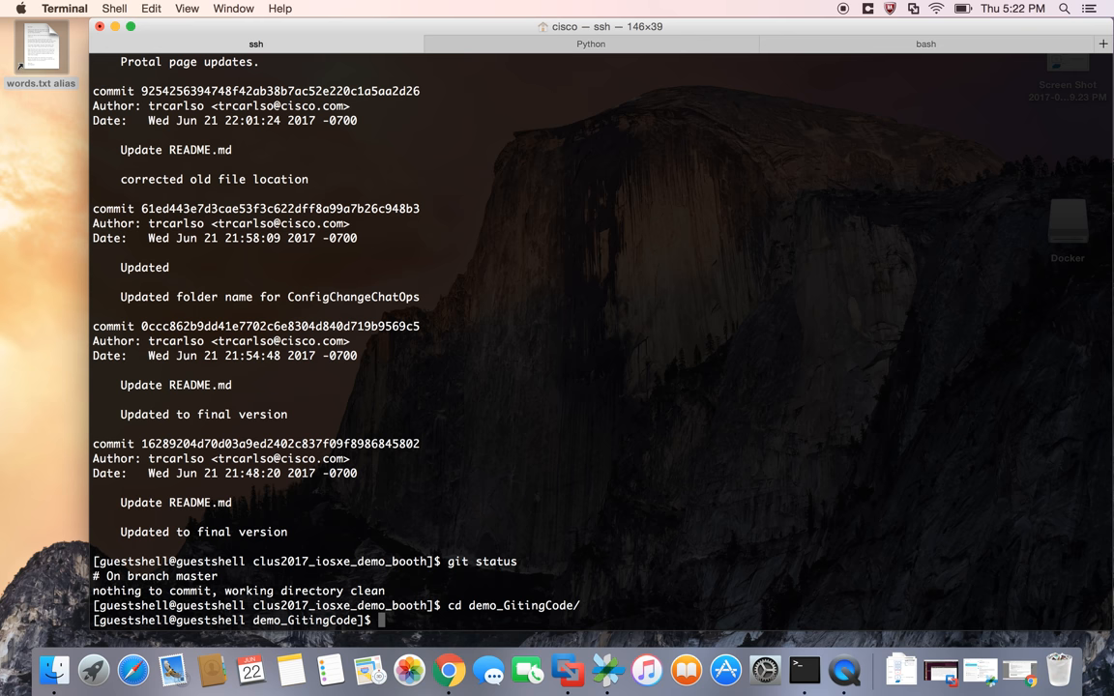
pyautogui.write('pyt')
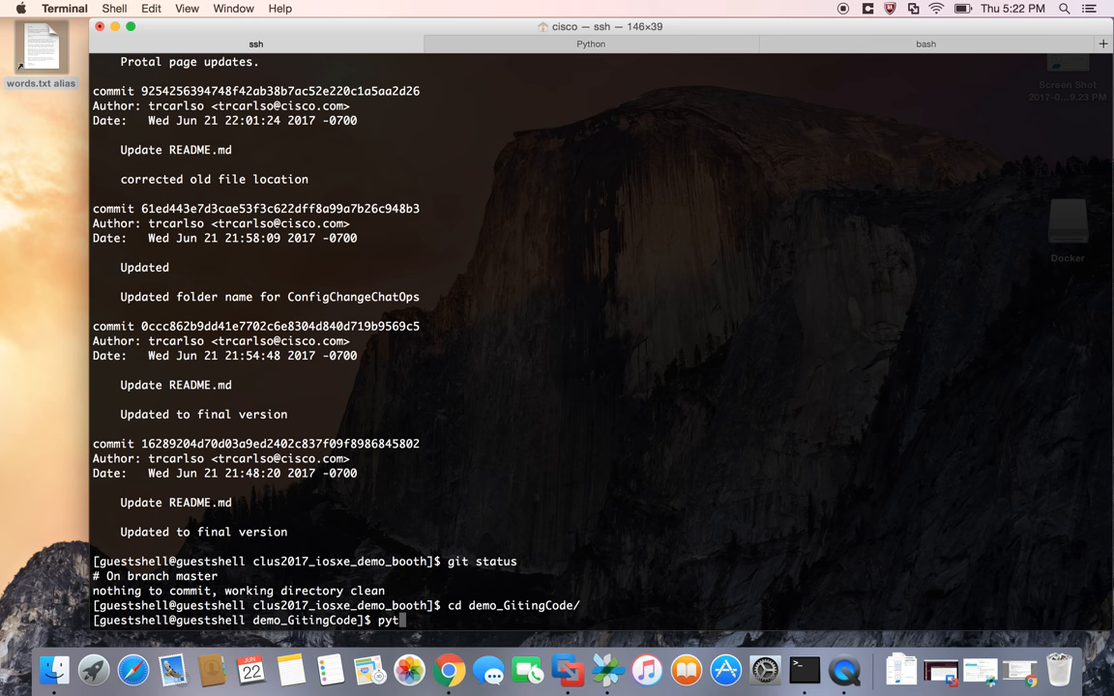
pyautogui.write('hon hangman.py')
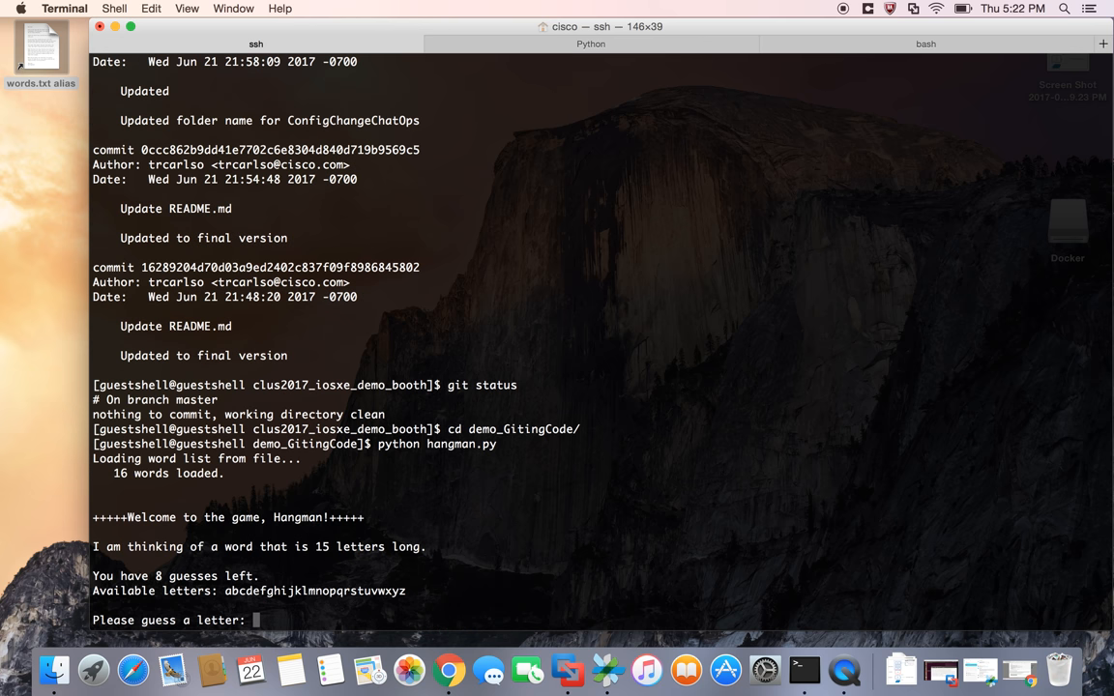
# Step: Guess letters a, b, e, i, g, y until 'programmability' is solved
pyautogui.write('a')
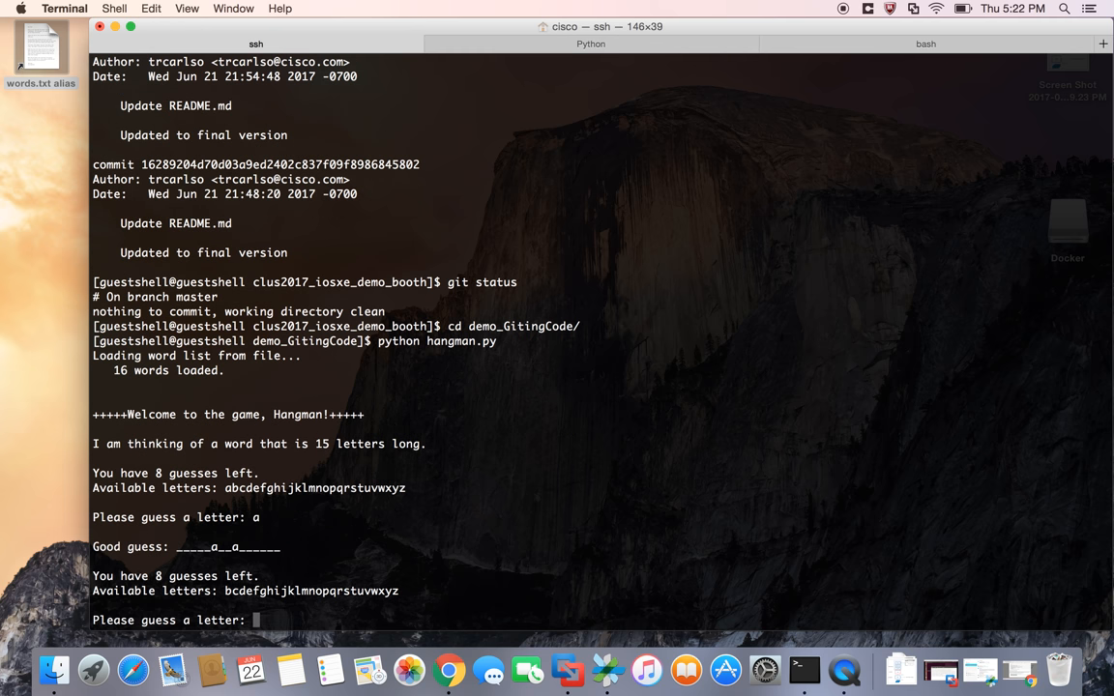
pyautogui.write('b')
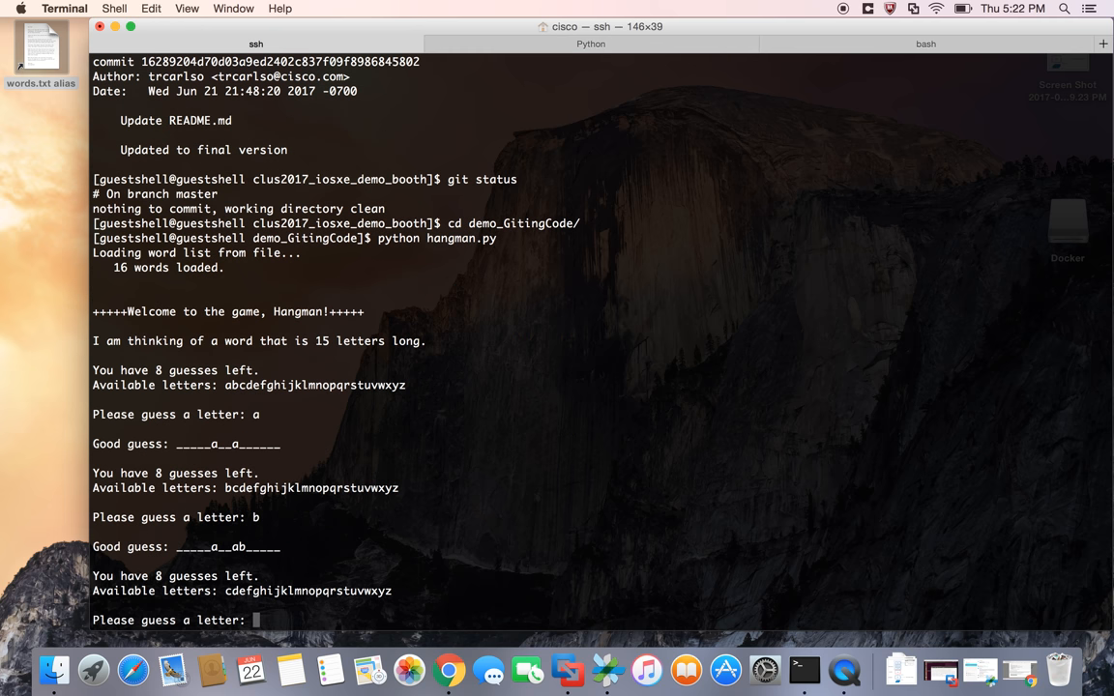
pyautogui.write('e')
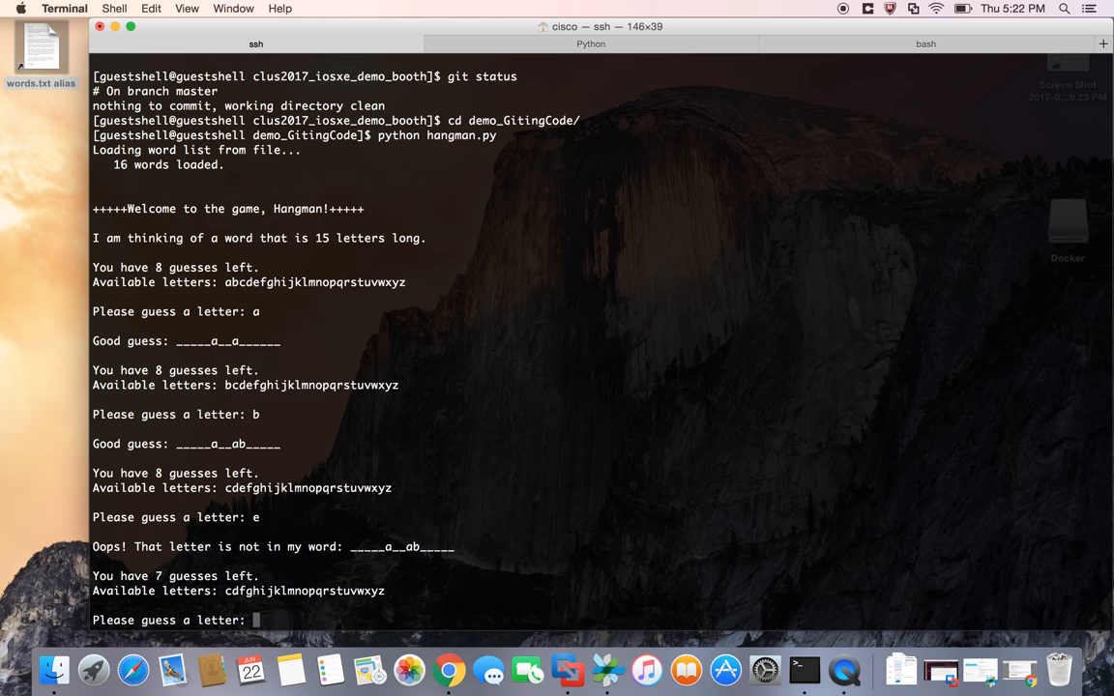
pyautogui.write('i')
pyautogui.write('o')
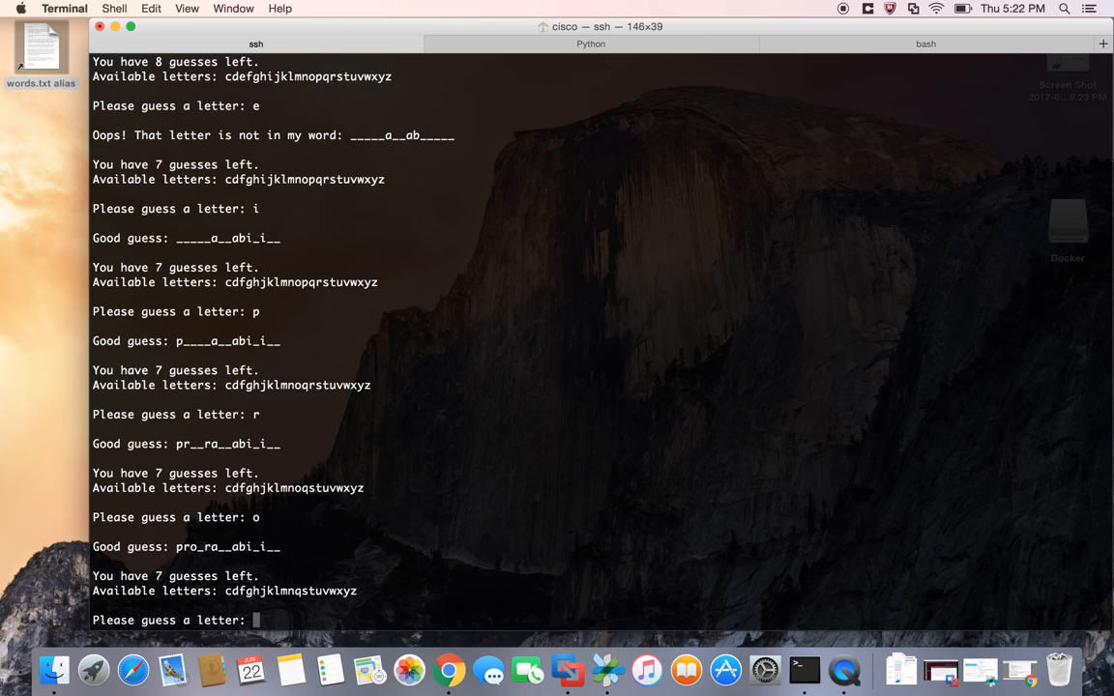
pyautogui.write('g')
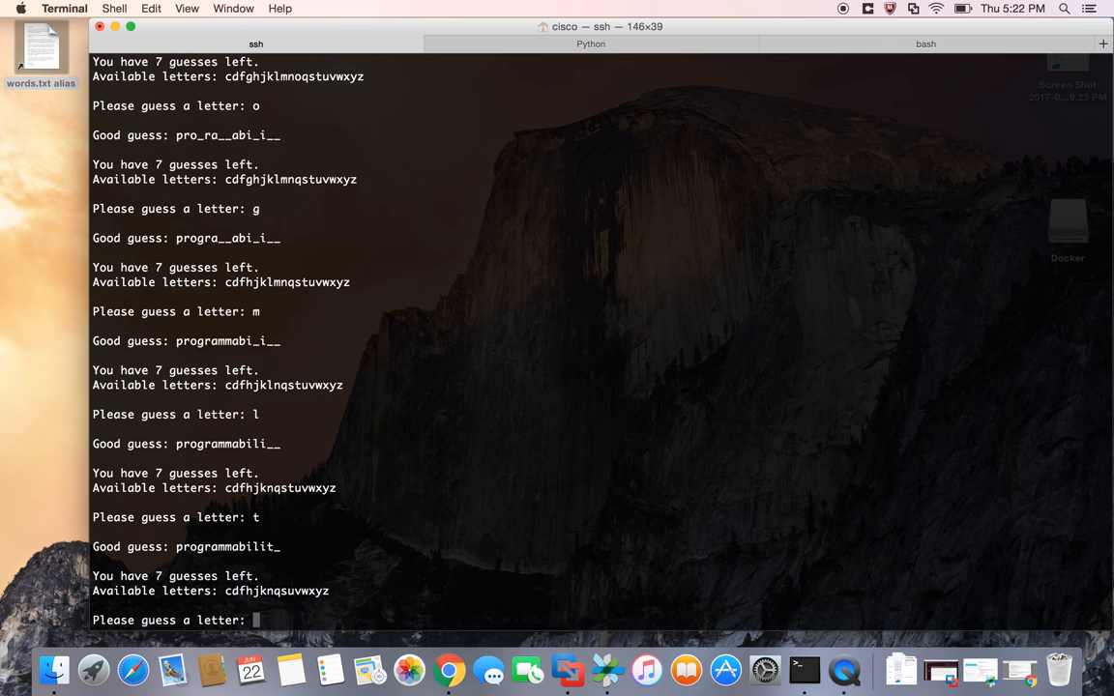
pyautogui.write('y')
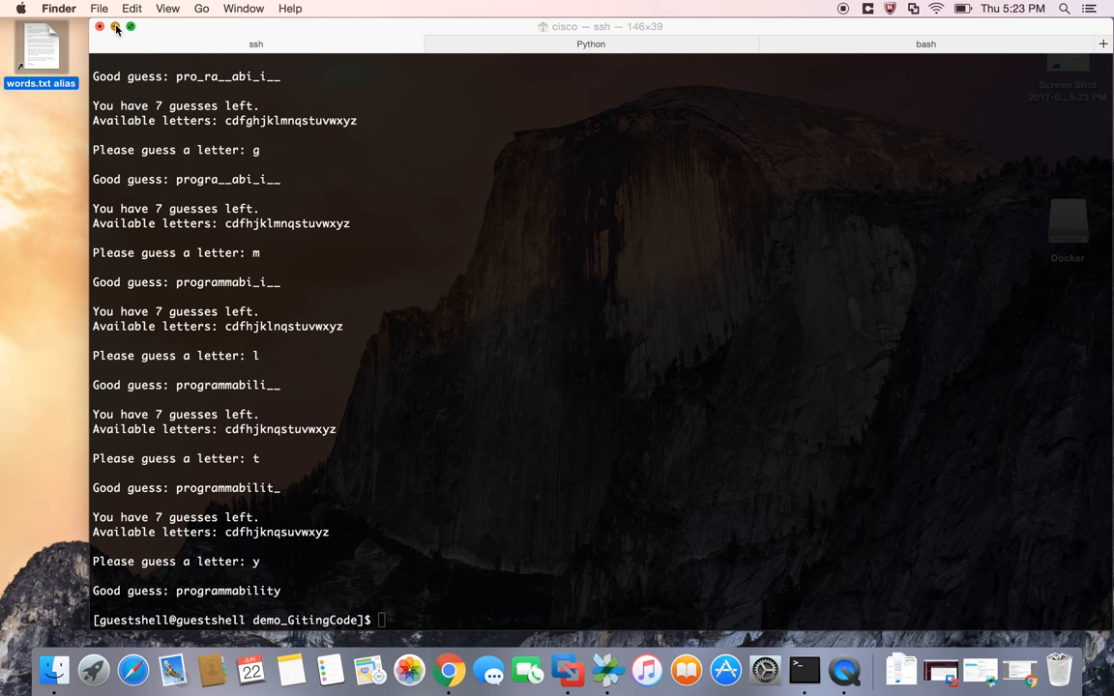
# Step: Append 'netconf' after 'catalyst' in words.txt, close TextEdit and return to Terminal
pyautogui.click(98, 29)
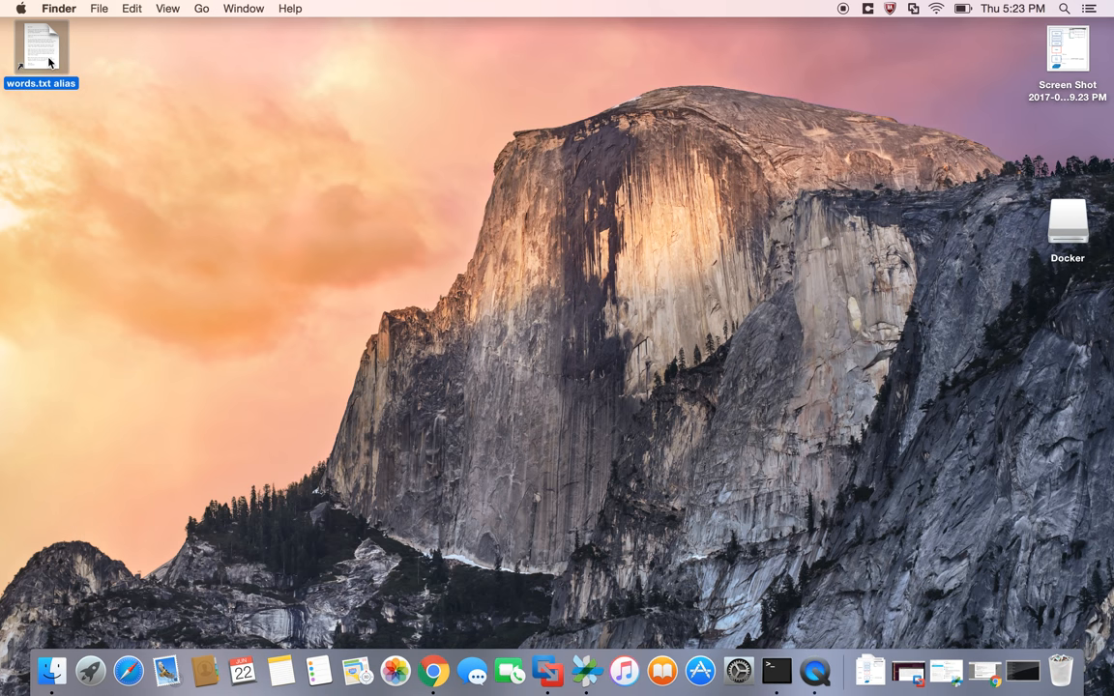
pyautogui.doubleClick(42, 47)
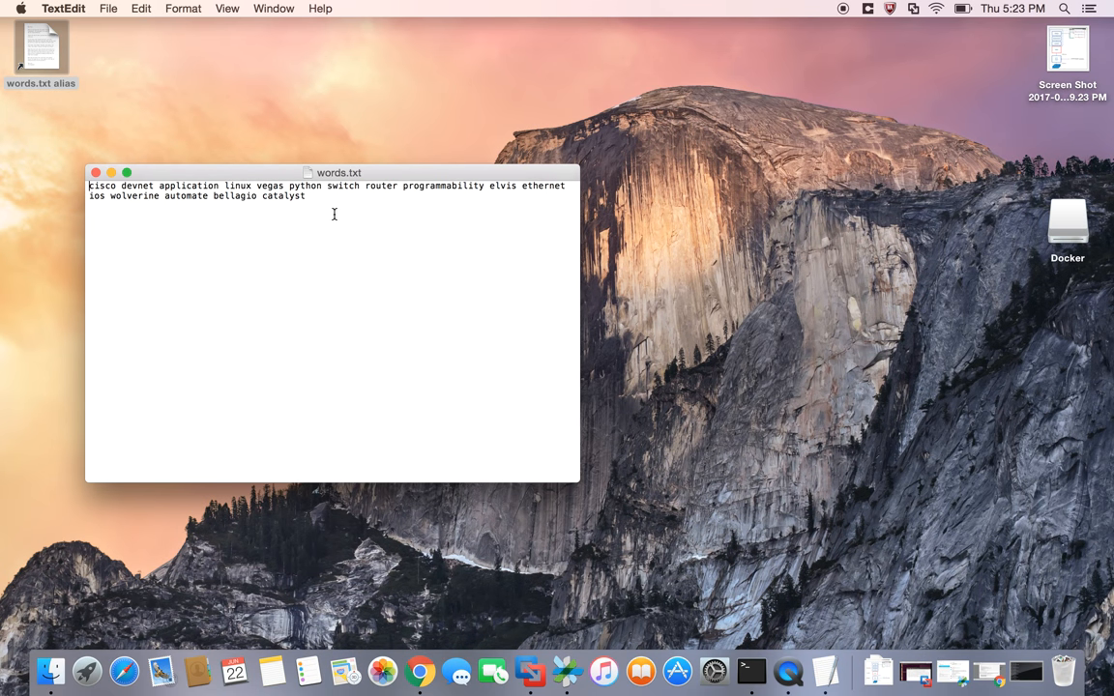
pyautogui.click(307, 197)
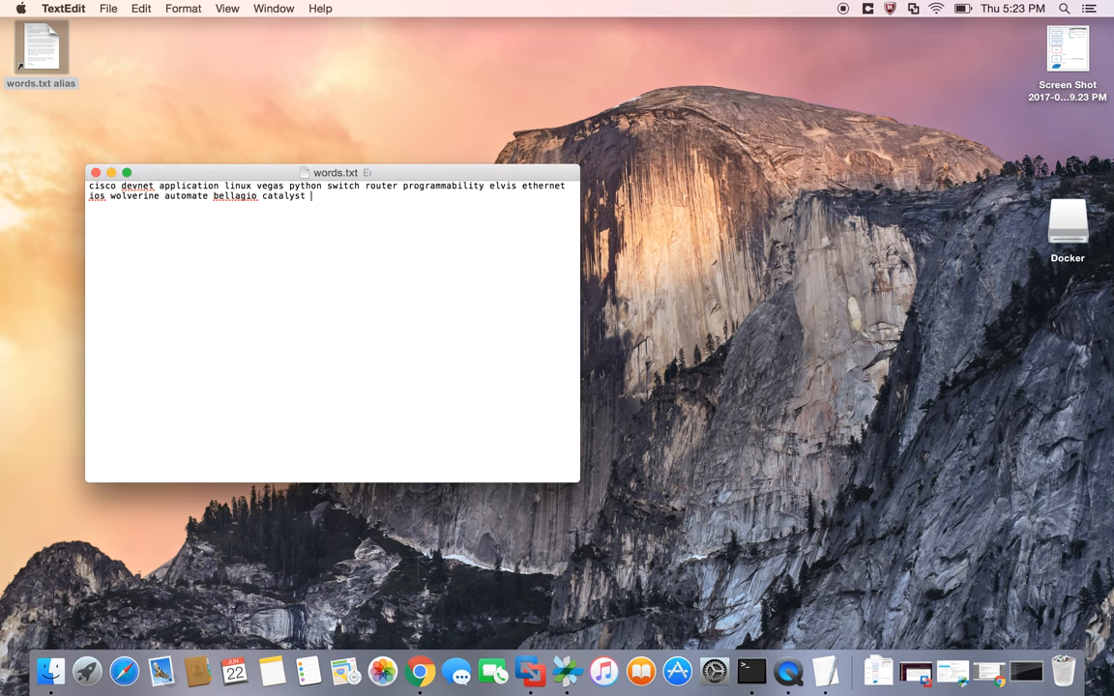
pyautogui.write('netconf')
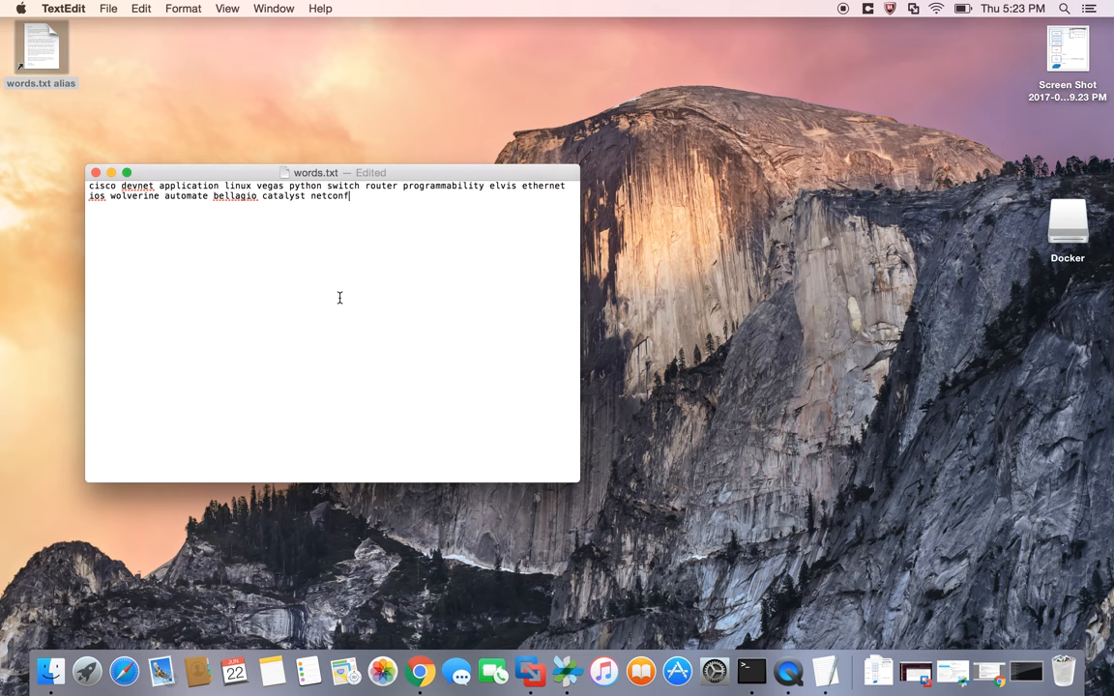
pyautogui.click(110, 7)
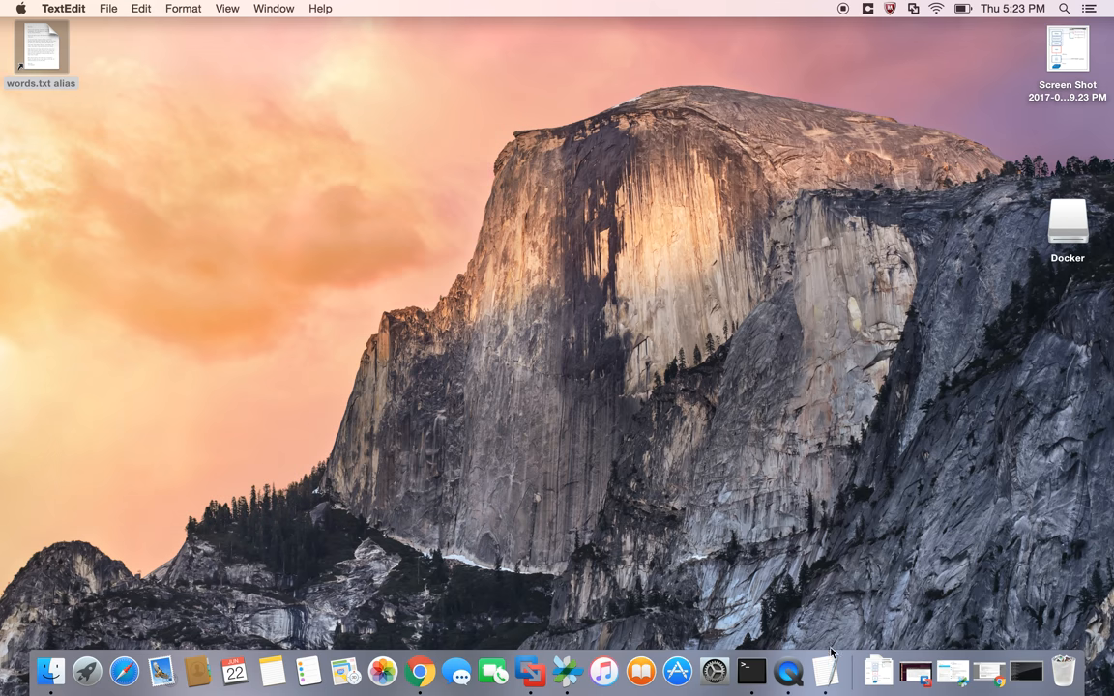
pyautogui.click(750, 690)
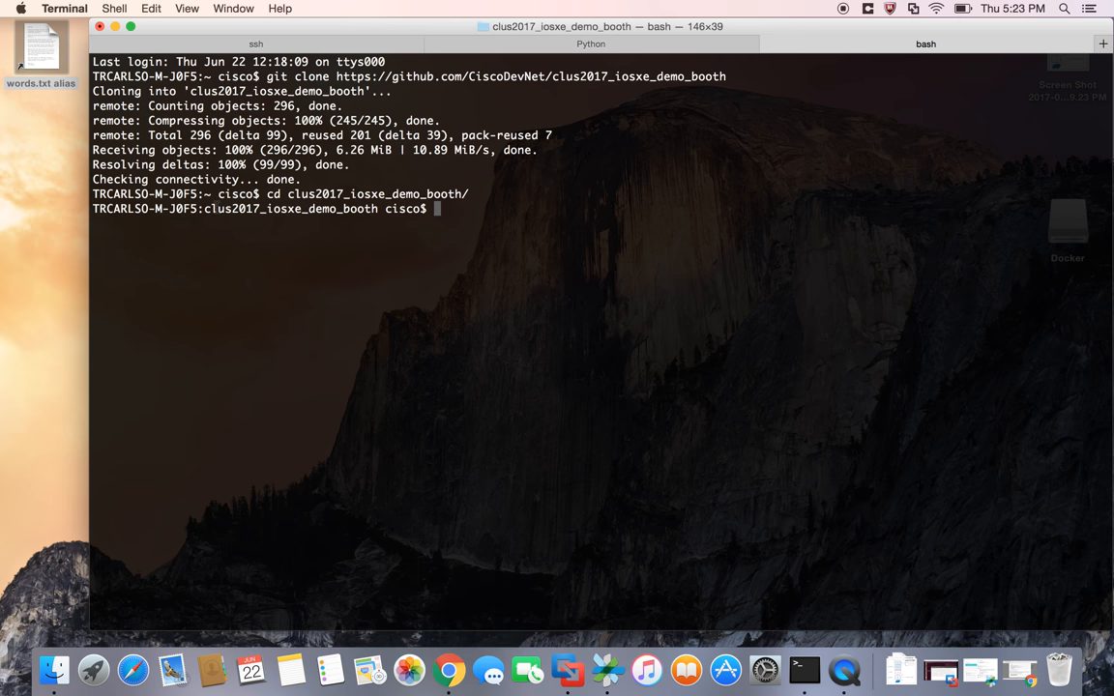
pyautogui.moveTo(470, 252)
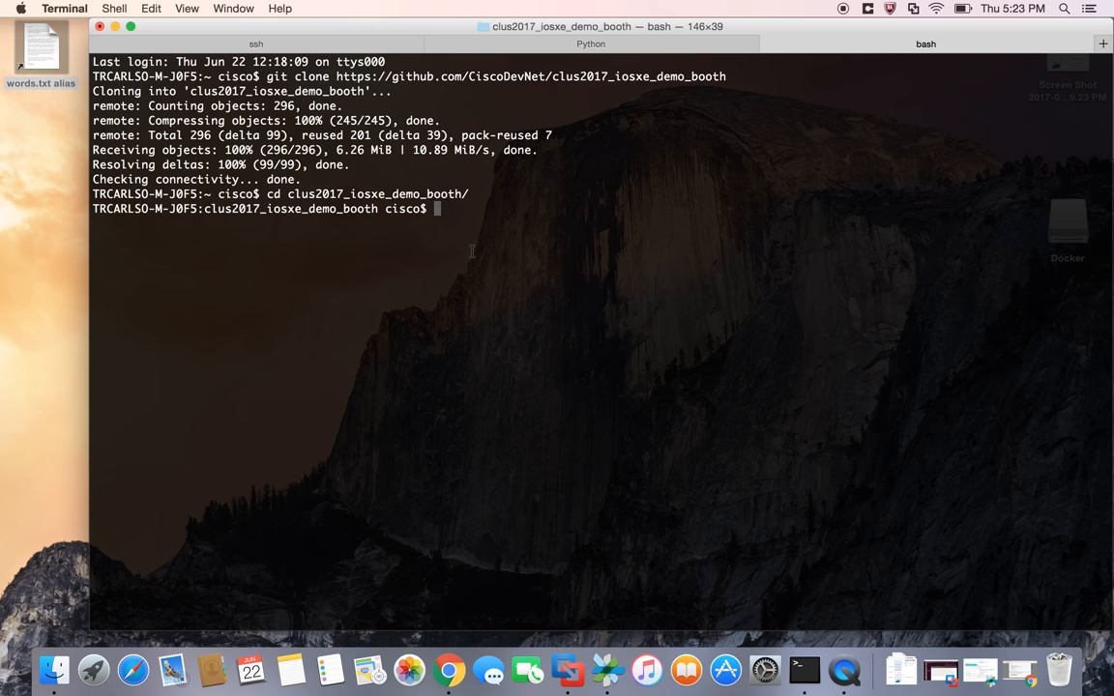
# Step: Enter demo_GitingCode and stage words.txt with git add
pyautogui.write('git add words.txt')
pyautogui.write('c')
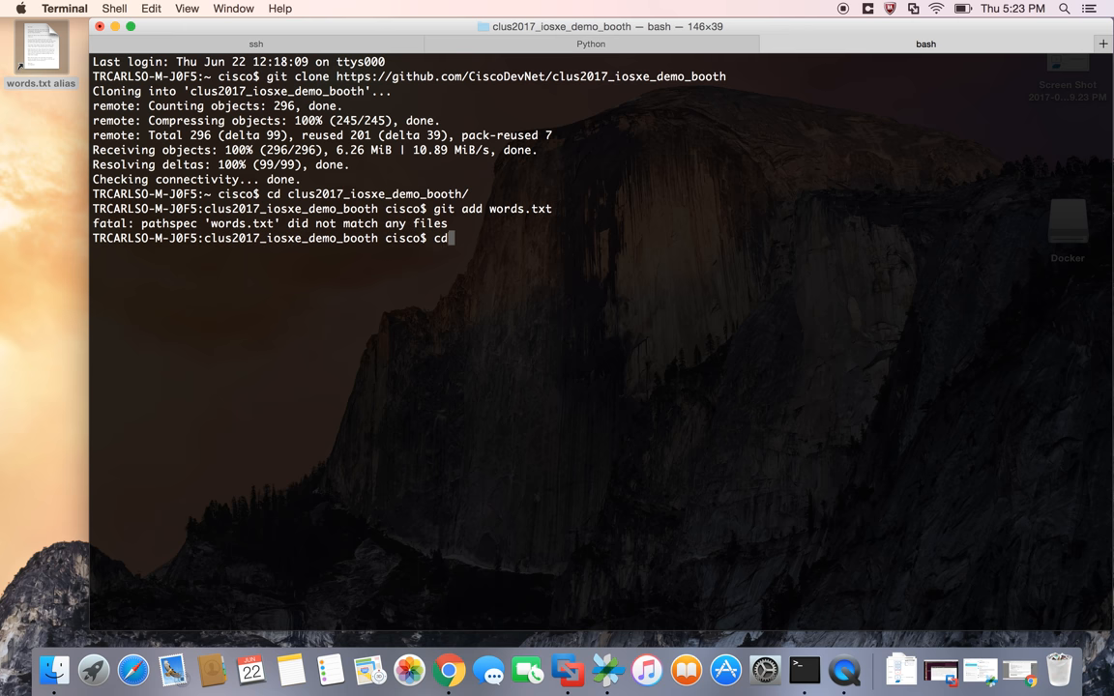
pyautogui.write('demo')
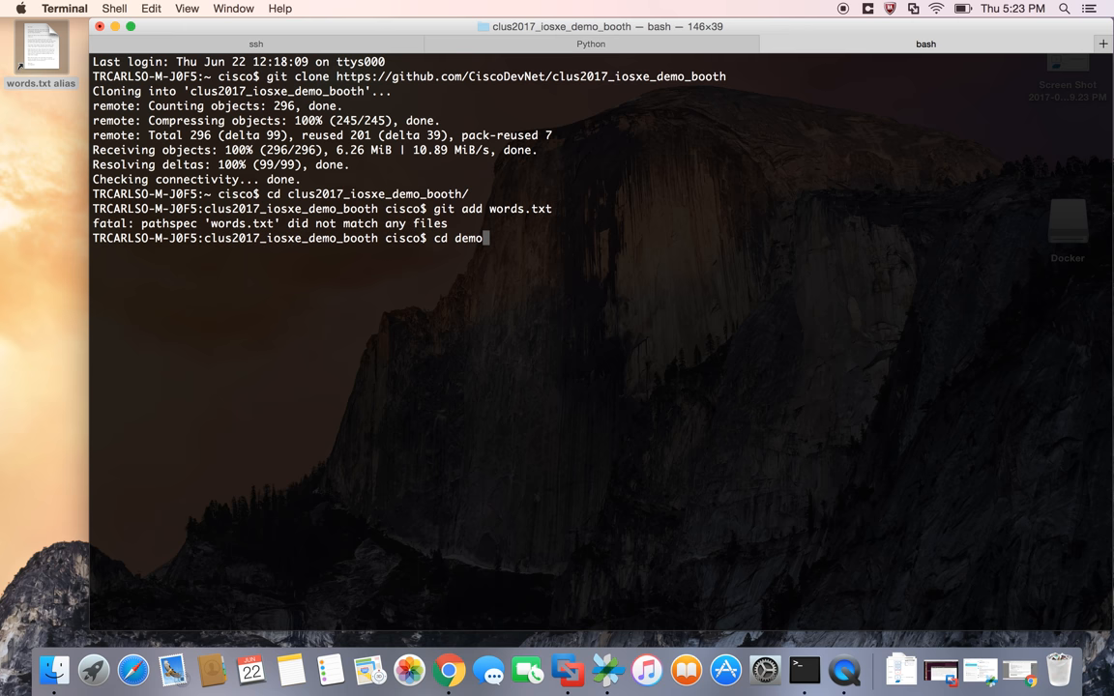
pyautogui.write('_g')
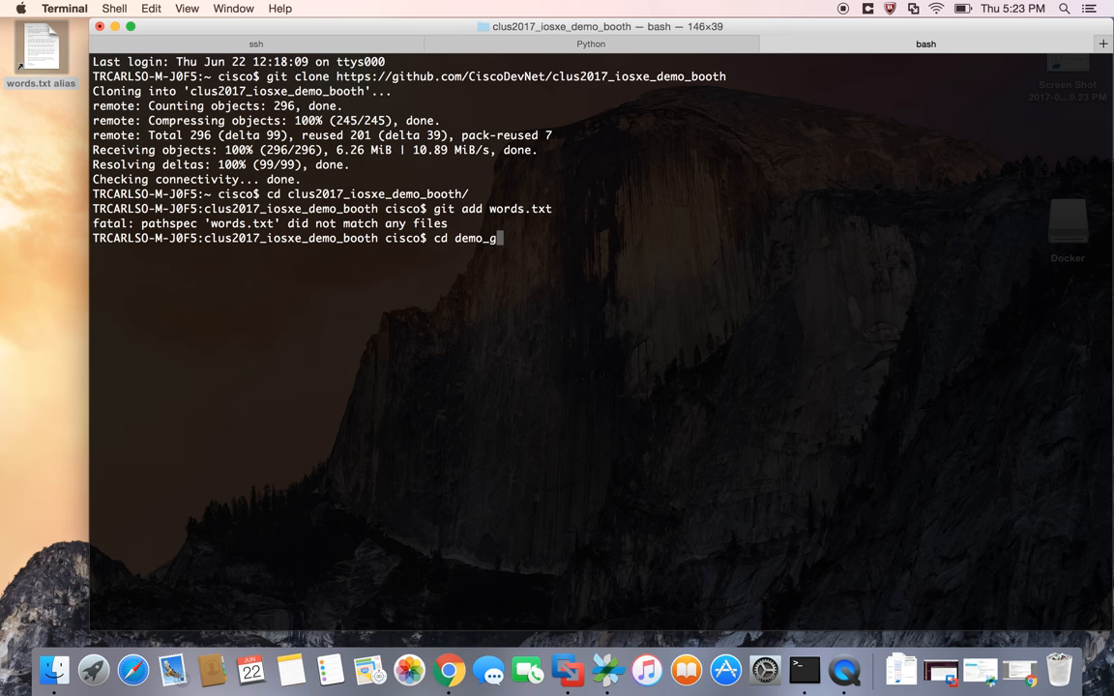
pyautogui.press('Backspace')
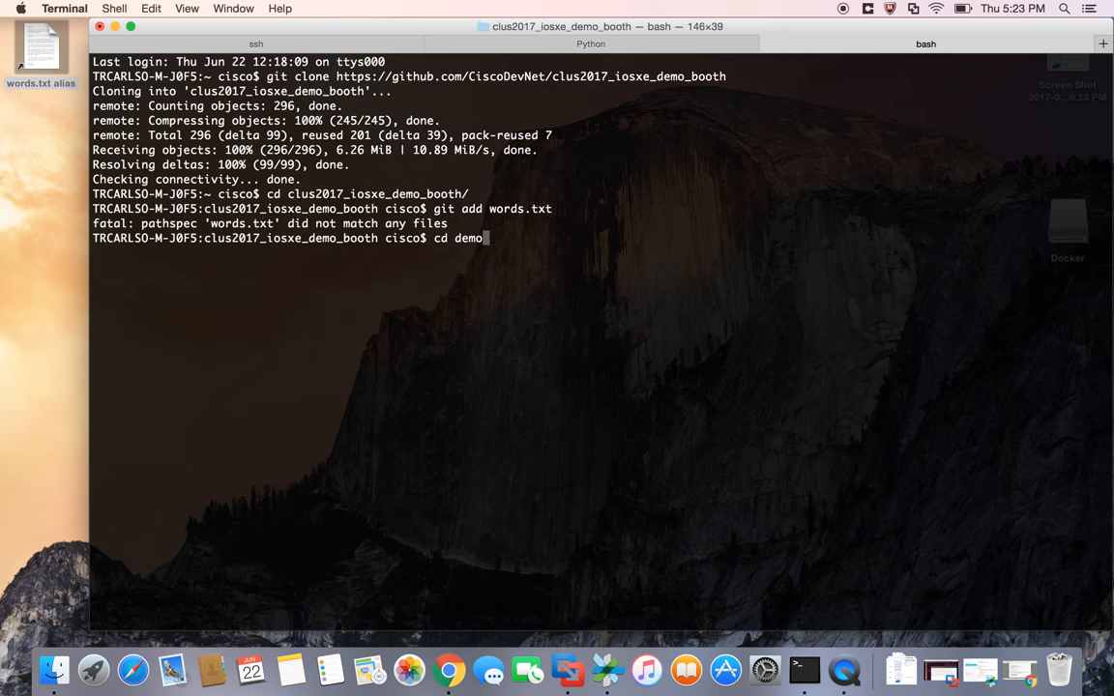
pyautogui.write('_')
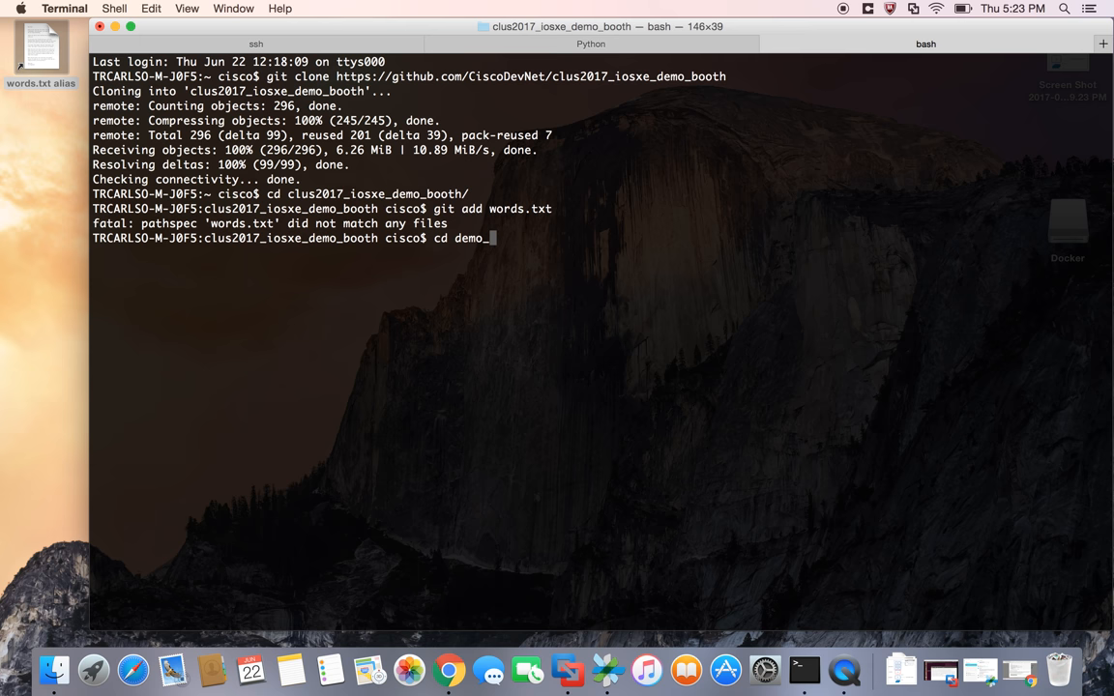
pyautogui.write('GitingCode/')
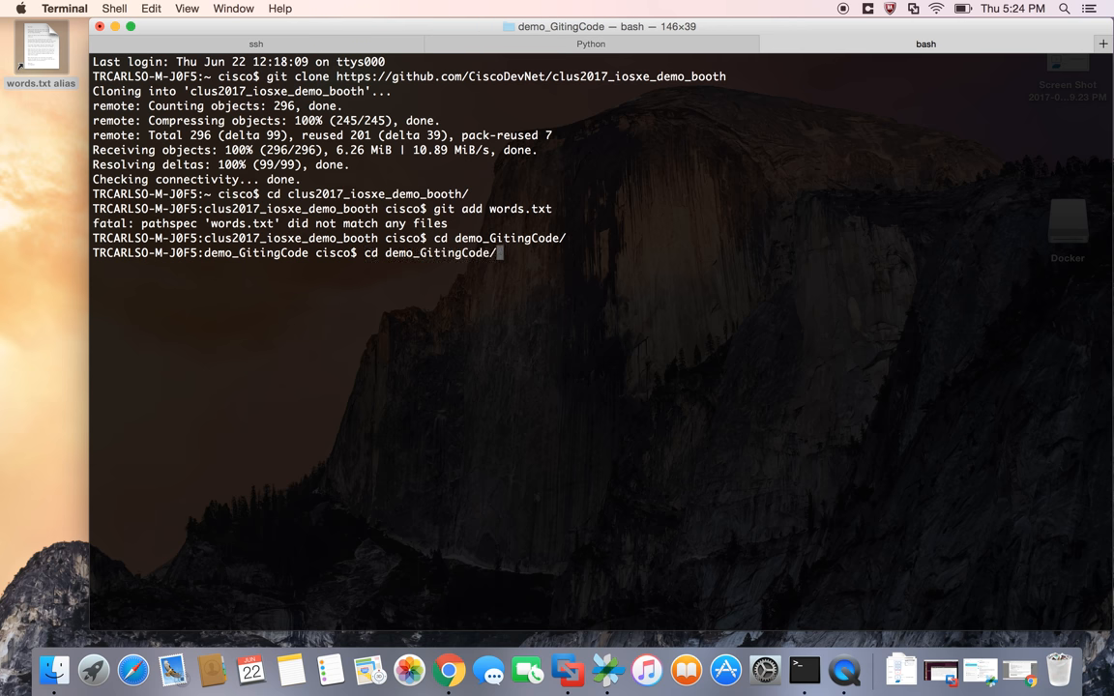
pyautogui.write('git add words.txt')
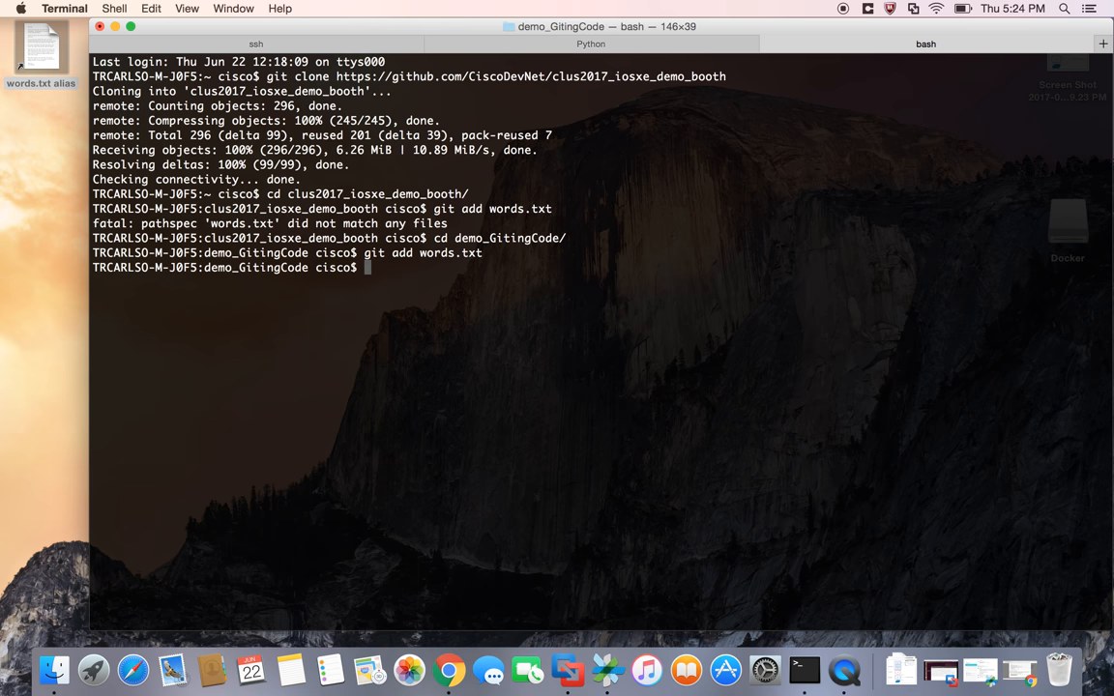
# Step: Commit on master with the message 'Travis made a change'
pyautogui.write('git')
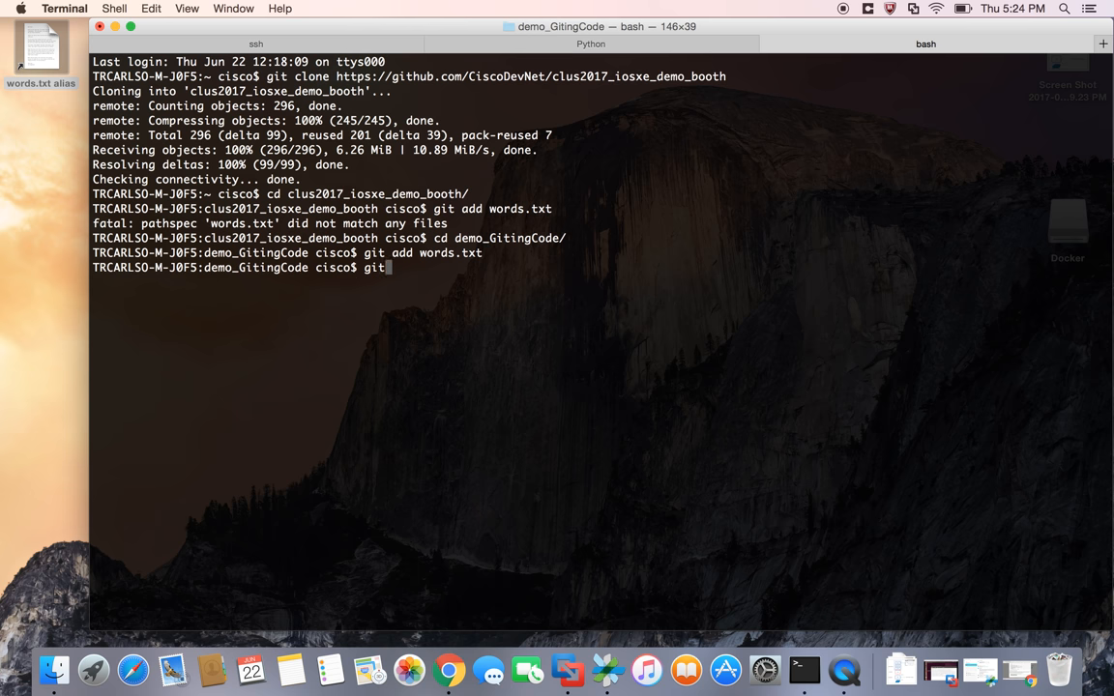
pyautogui.write('commit')
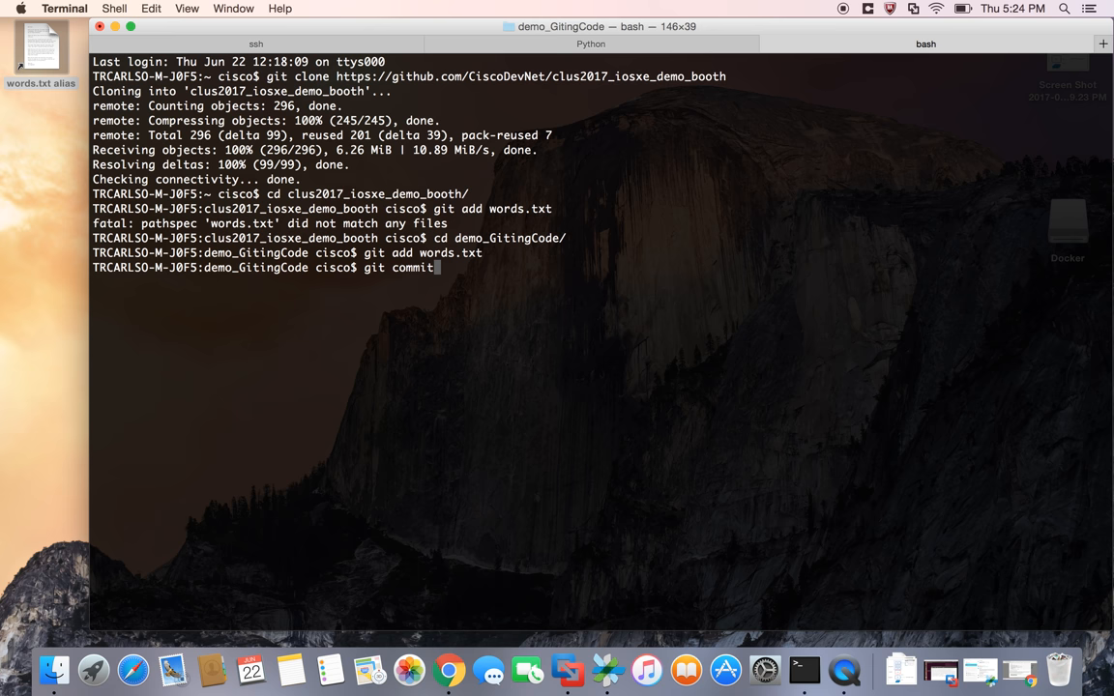
pyautogui.write('" "')
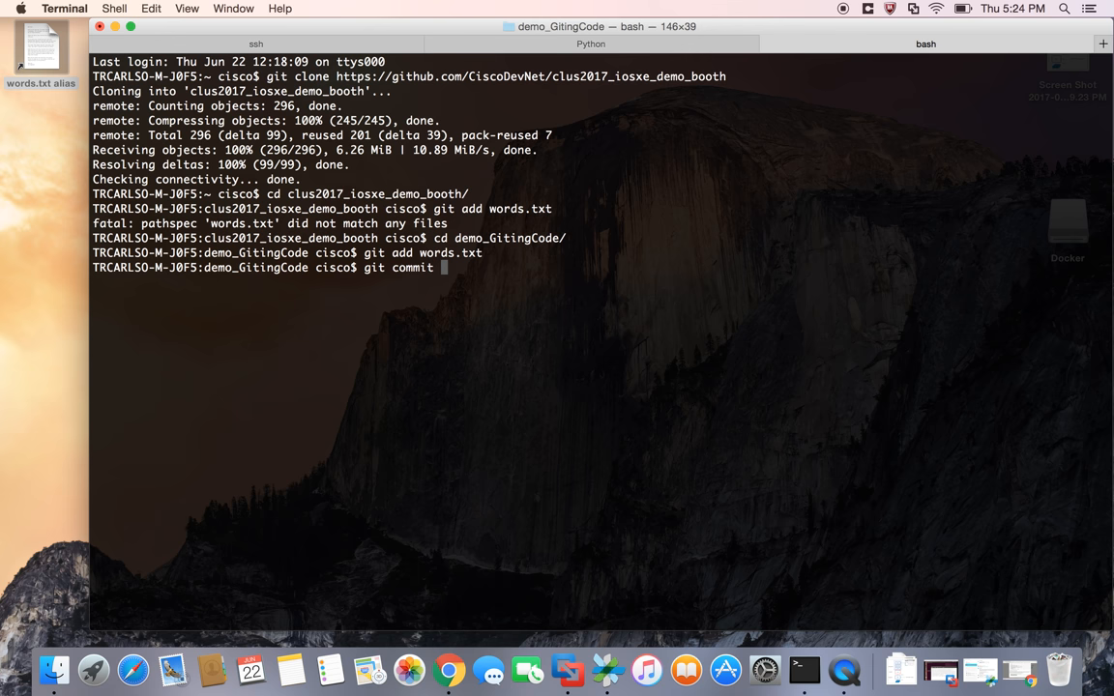
pyautogui.write('-m "Travis made a change')
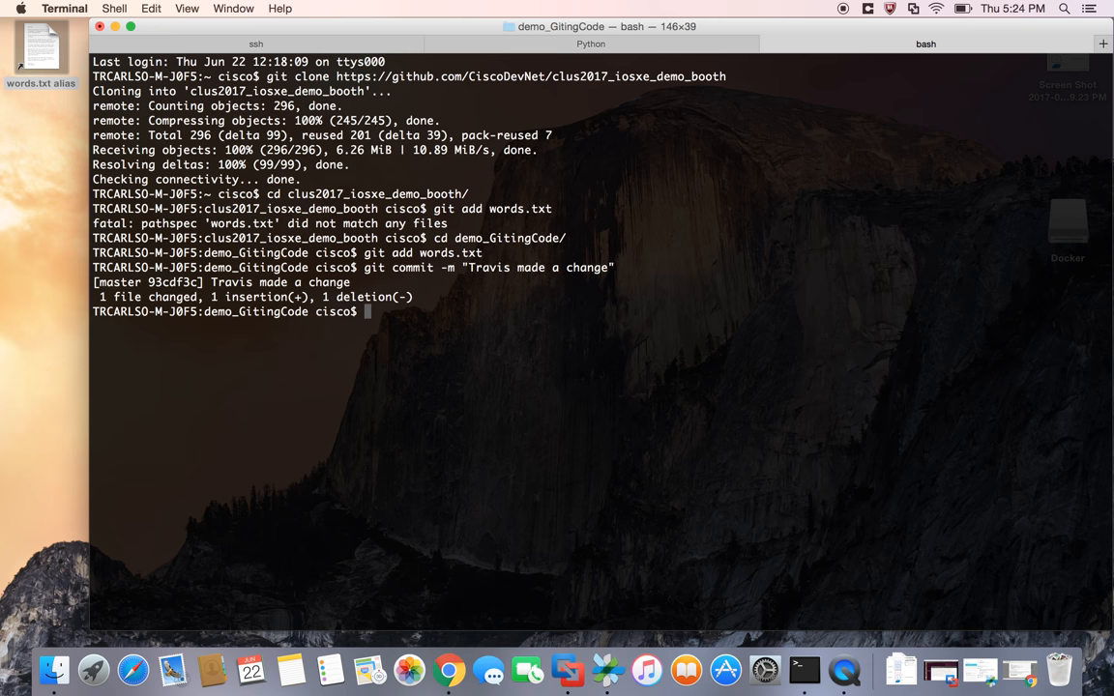
# Step: Git push the master commit to the GitHub clus2017_iosxe_demo_booth repository
pyautogui.write('git push')
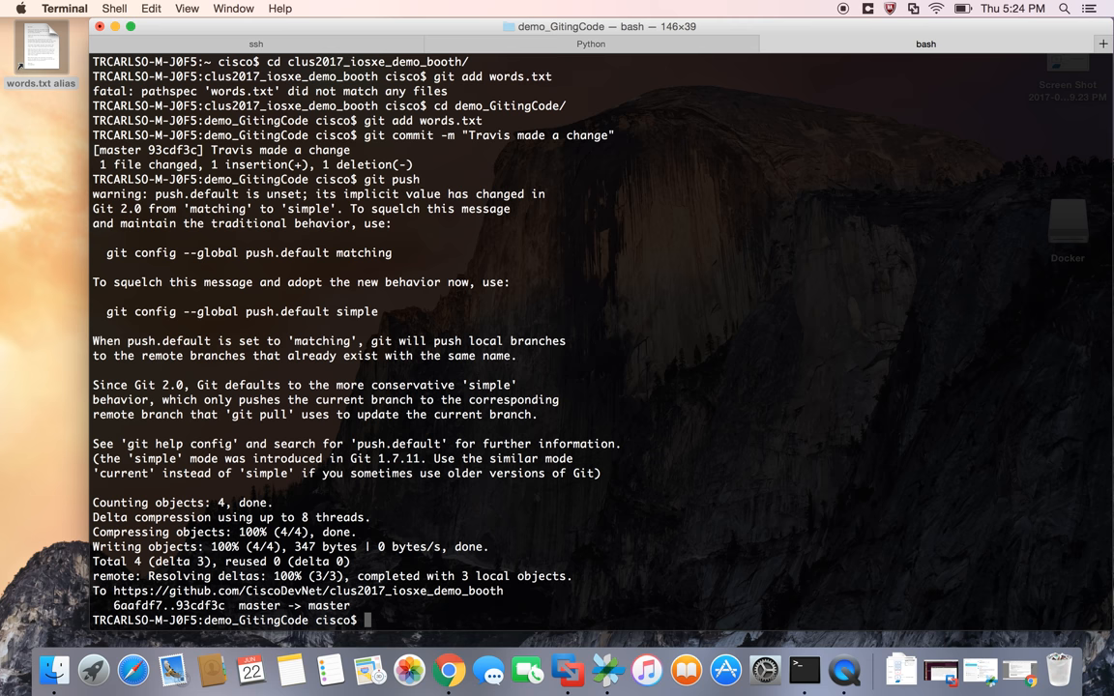
pyautogui.moveTo(683, 232)
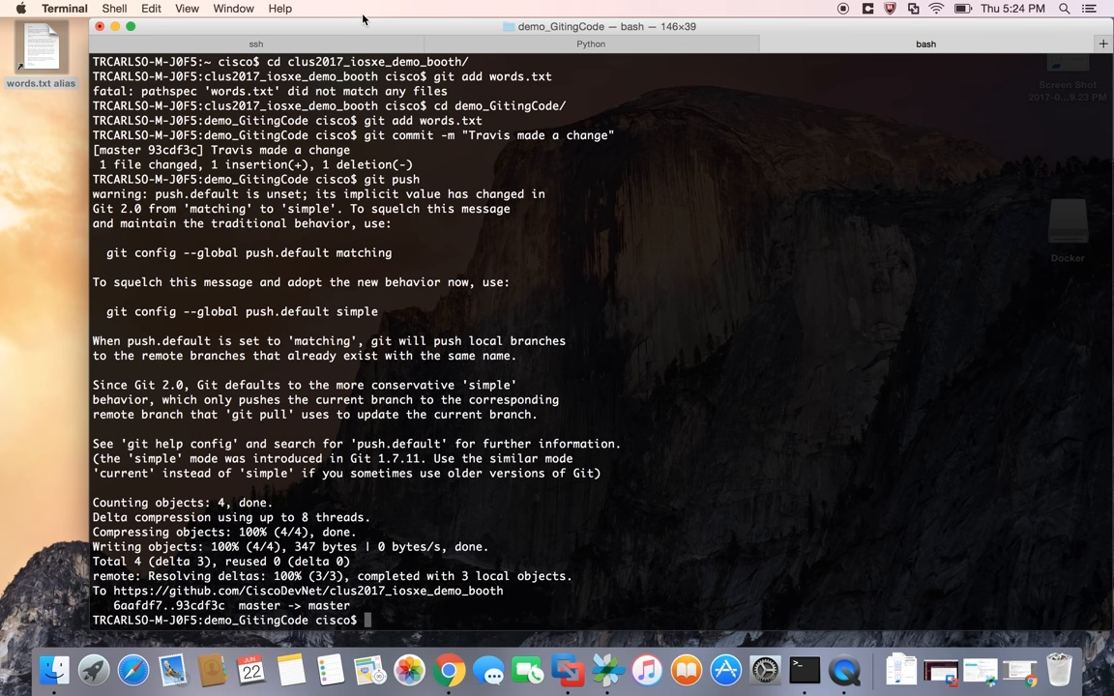
pyautogui.click(255, 38)
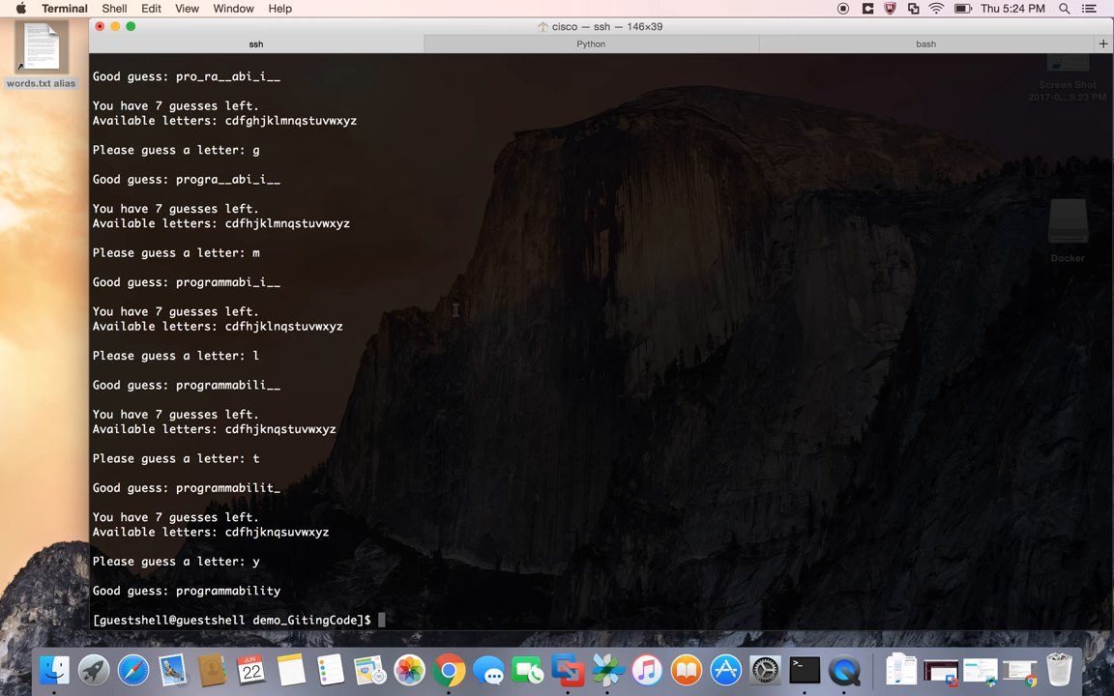
pyautogui.write('git pul')
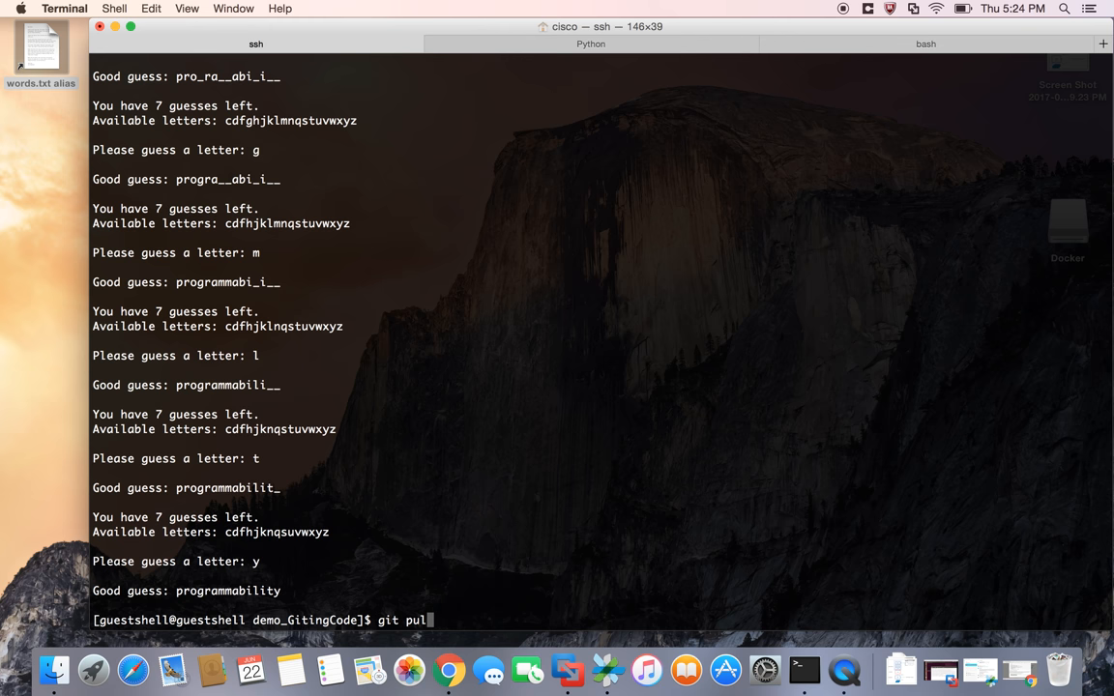
pyautogui.write('l')
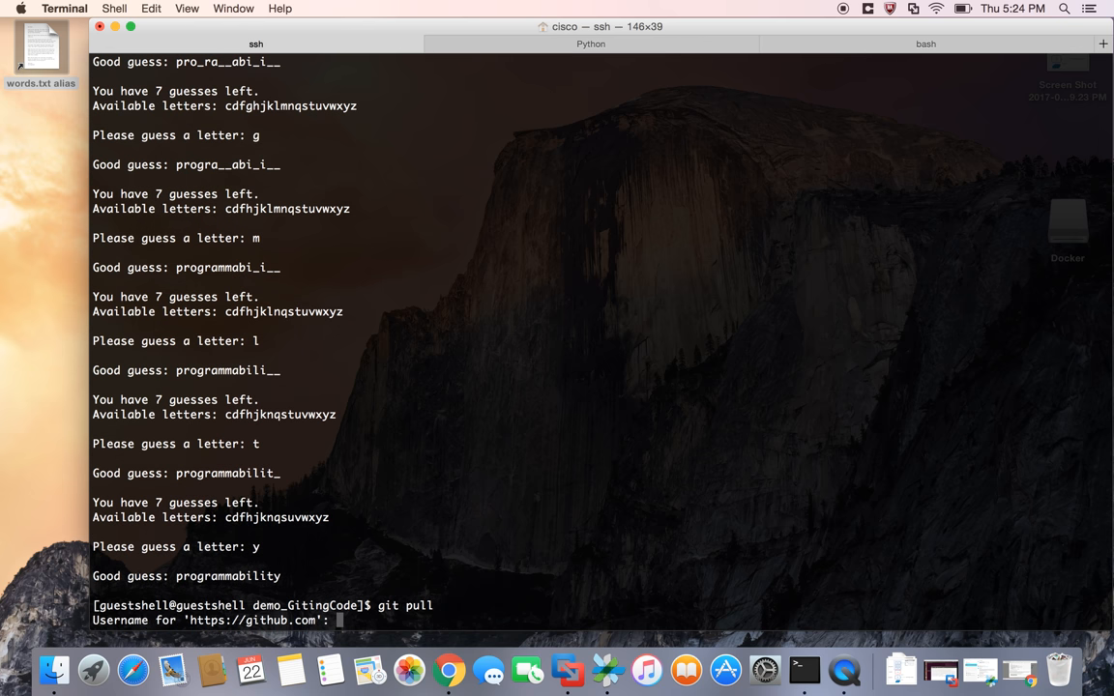
pyautogui.write('trcarlso')
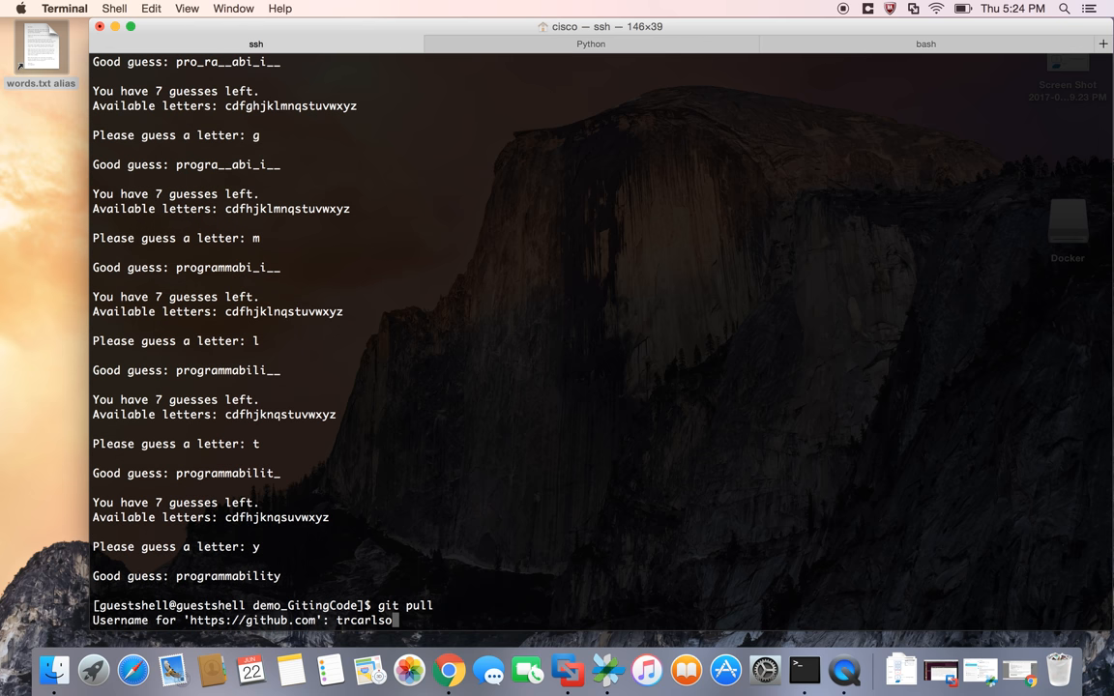